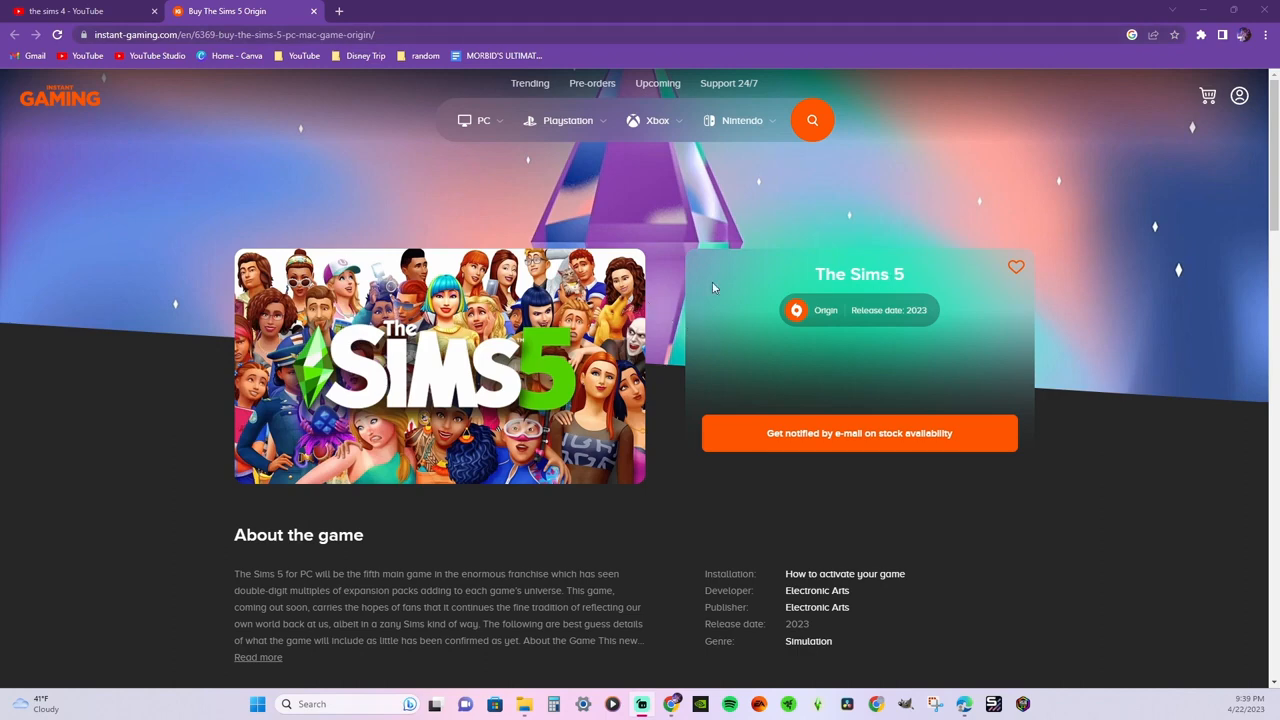
scroll(down, 3)
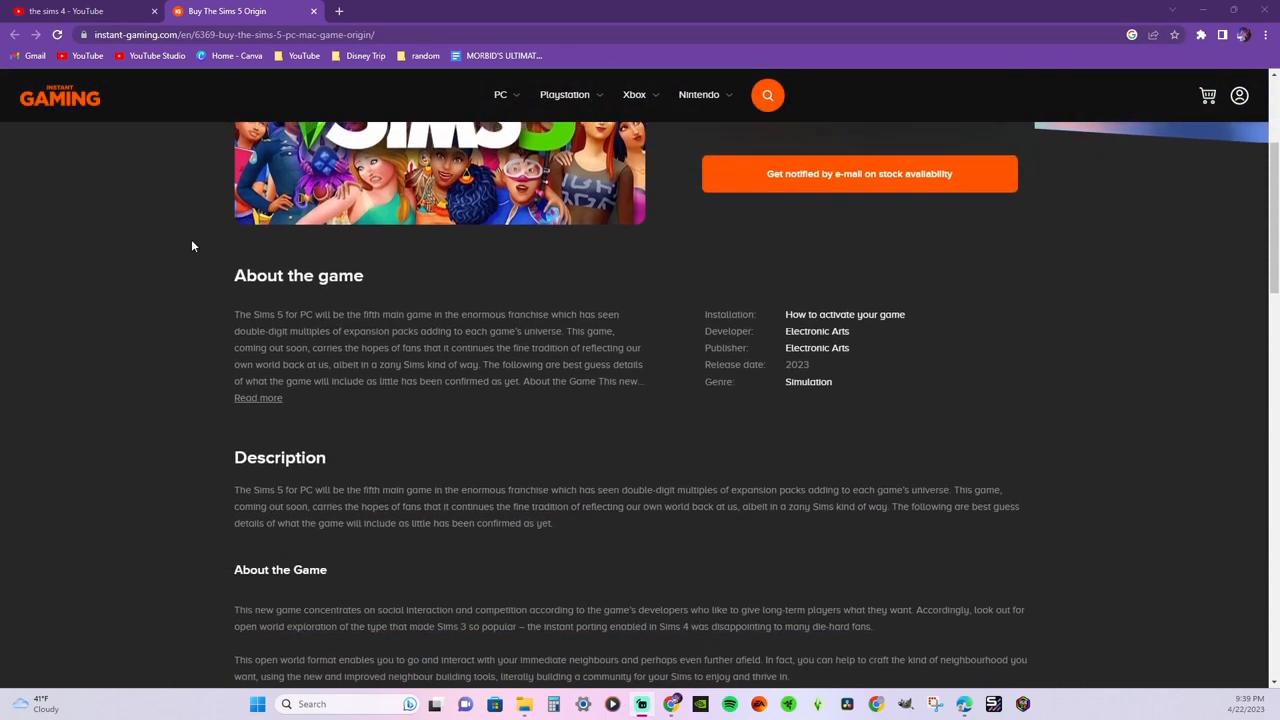
scroll(up, 3)
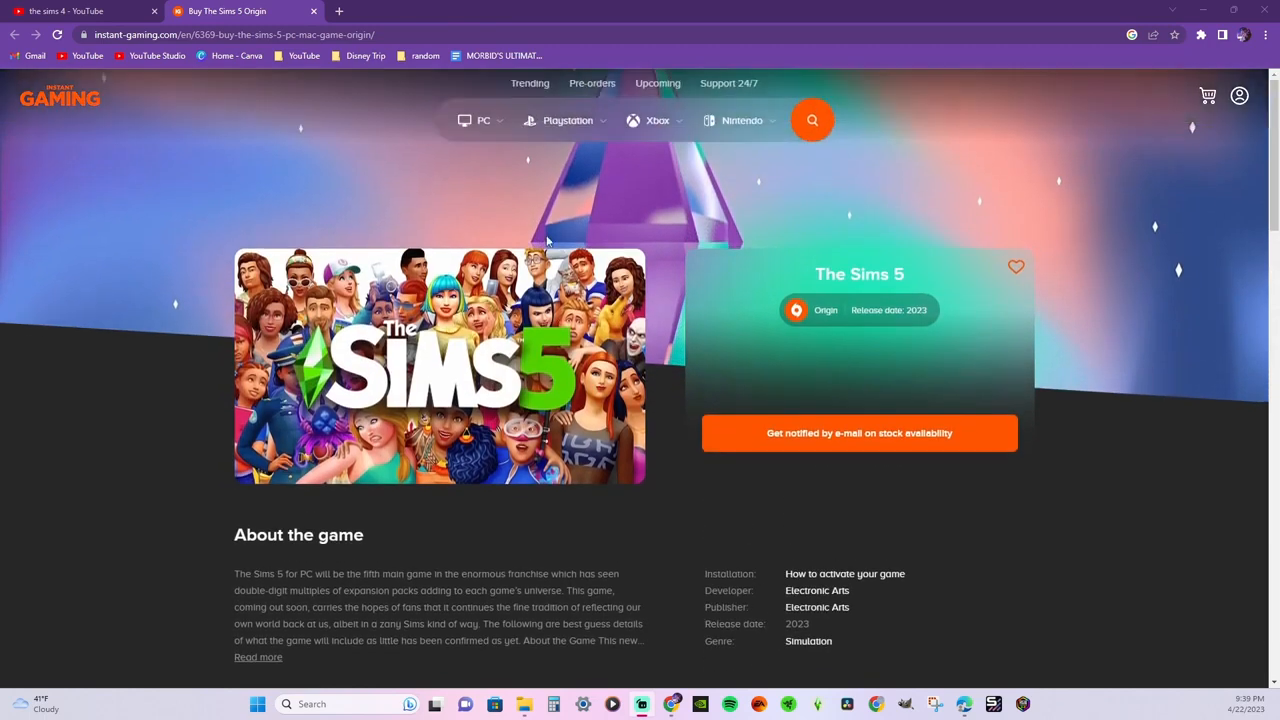
mouse_move(556, 300)
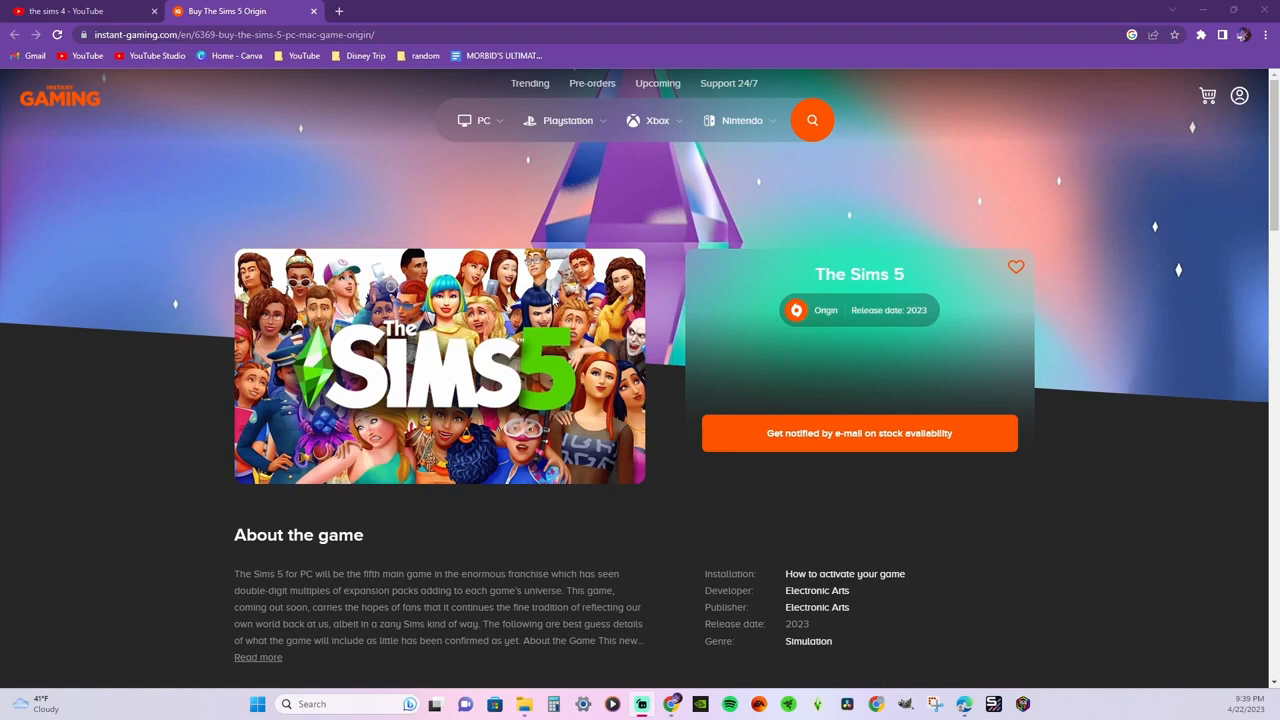
mouse_move(680, 306)
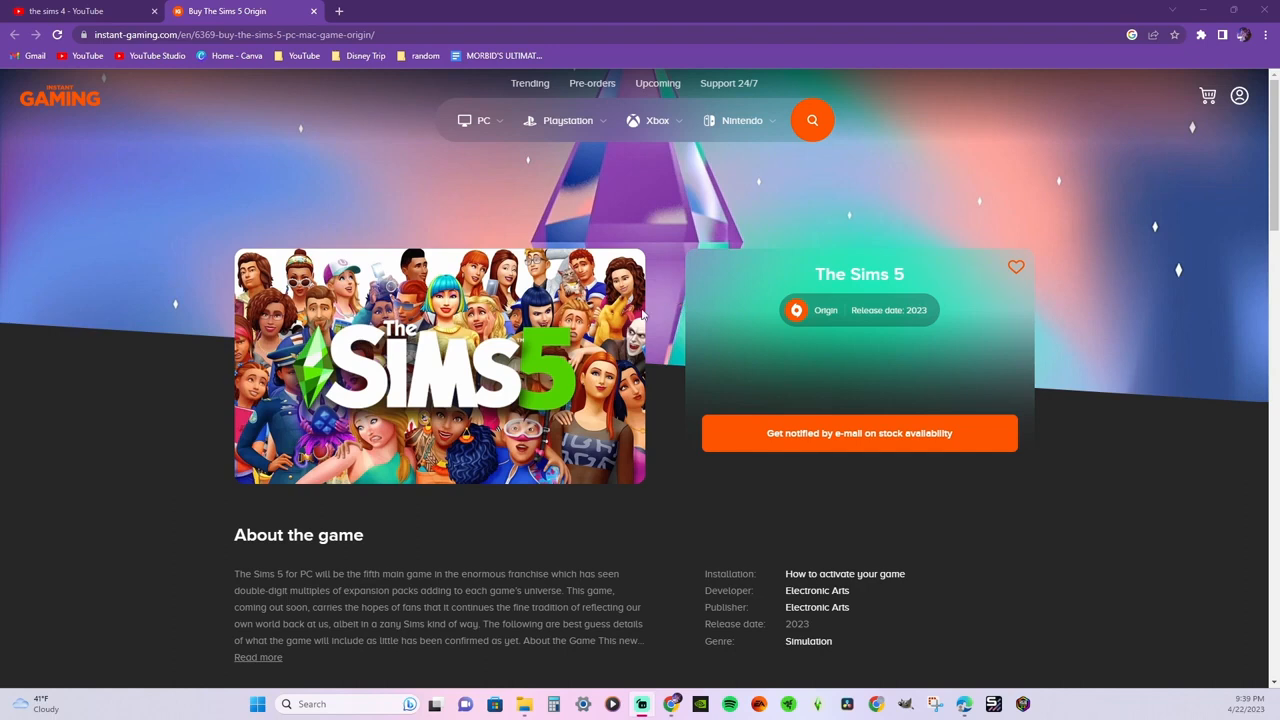
mouse_move(196, 224)
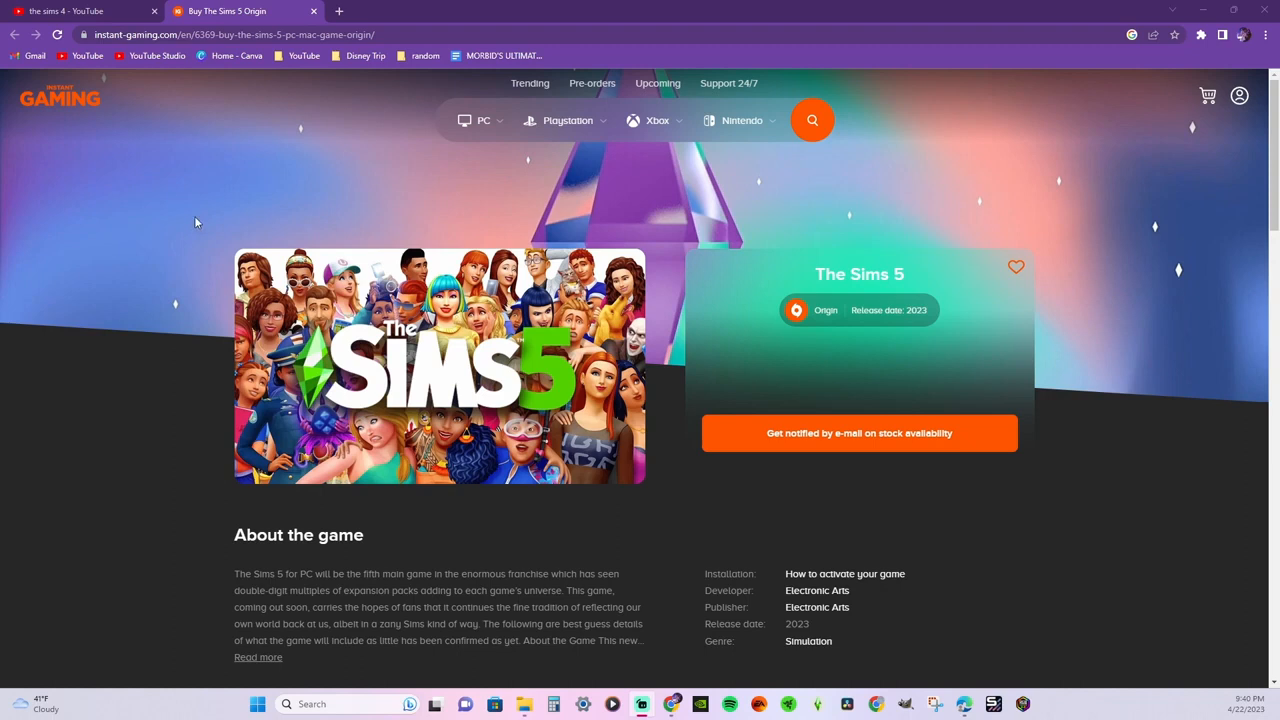
mouse_move(830, 446)
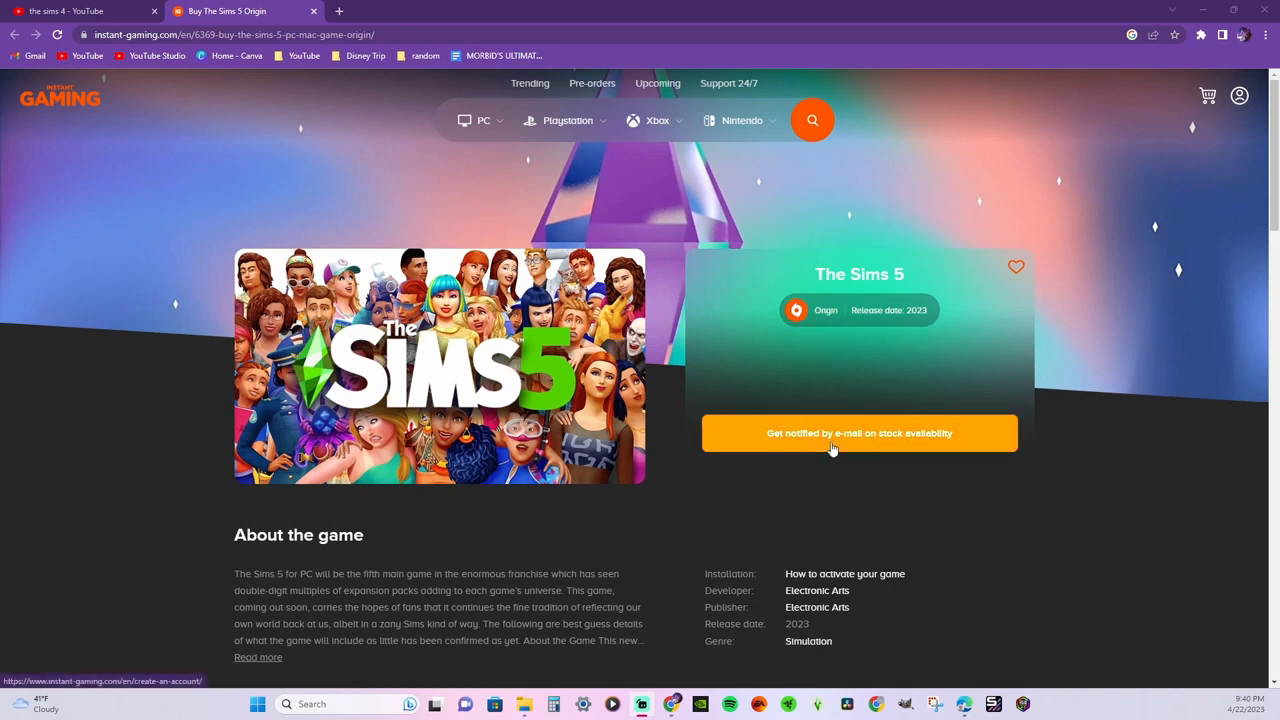
scroll(down, 3)
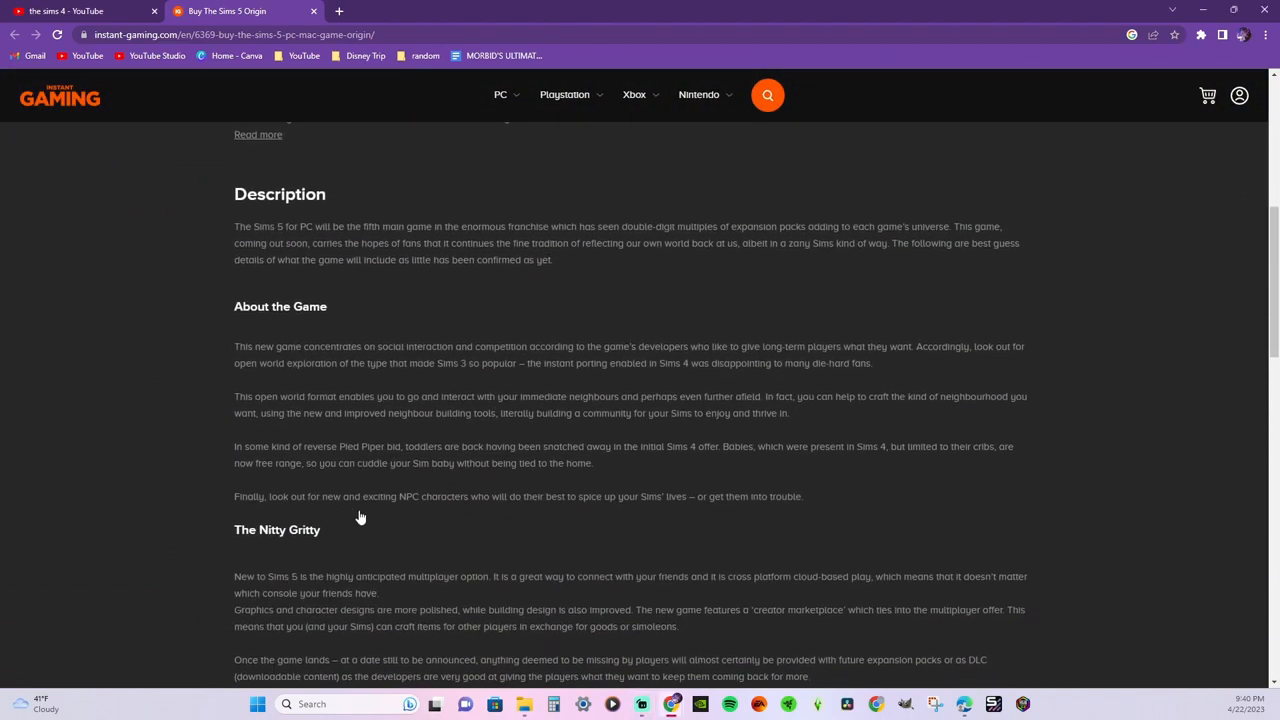
scroll(up, 3)
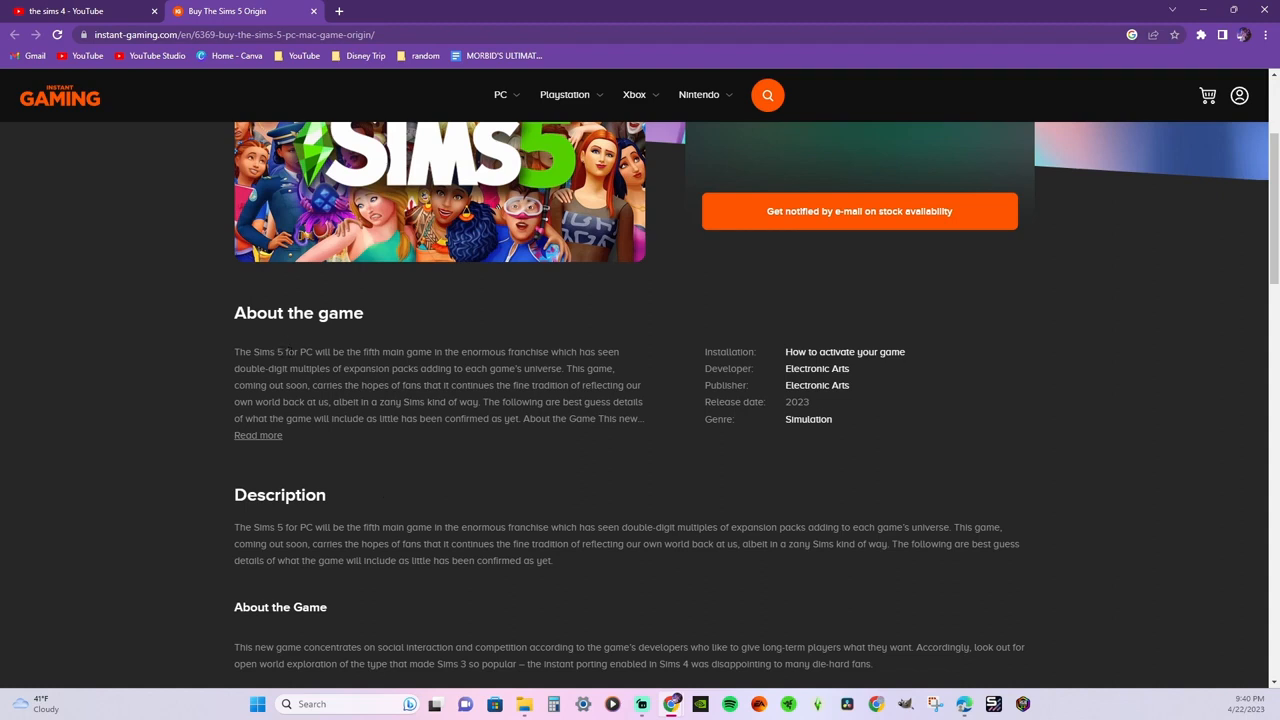
mouse_move(356, 364)
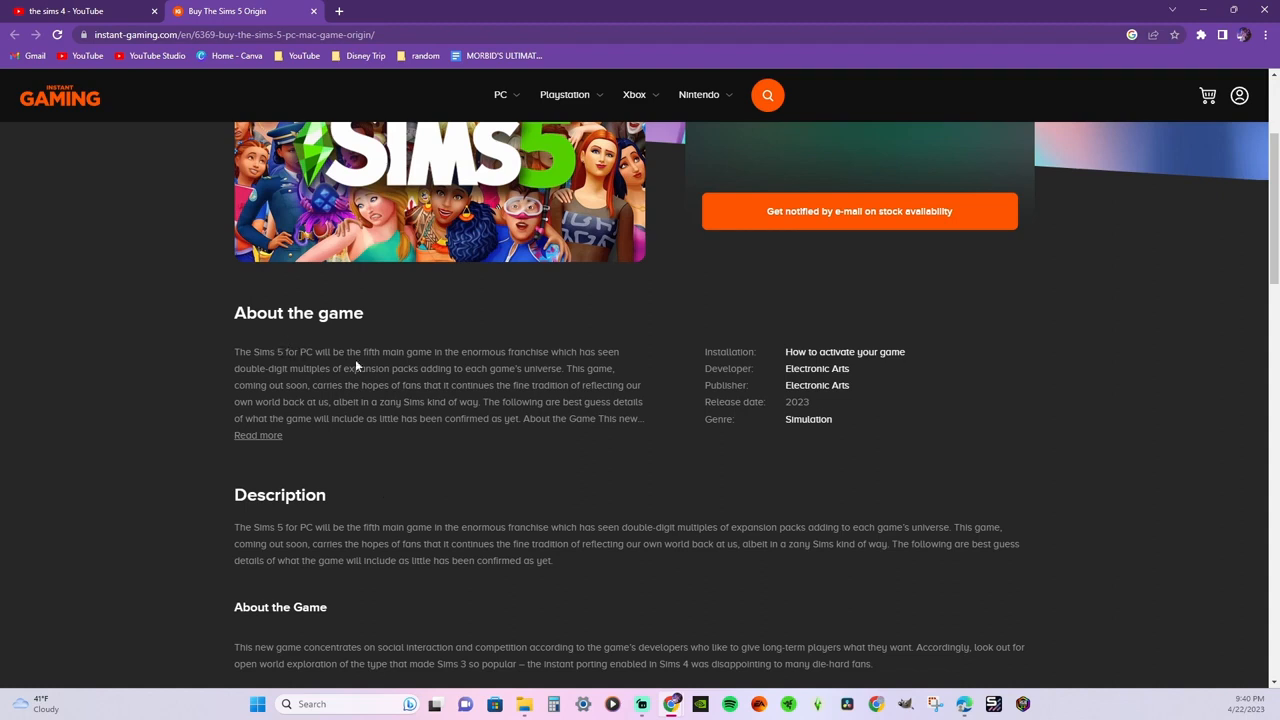
mouse_move(508, 364)
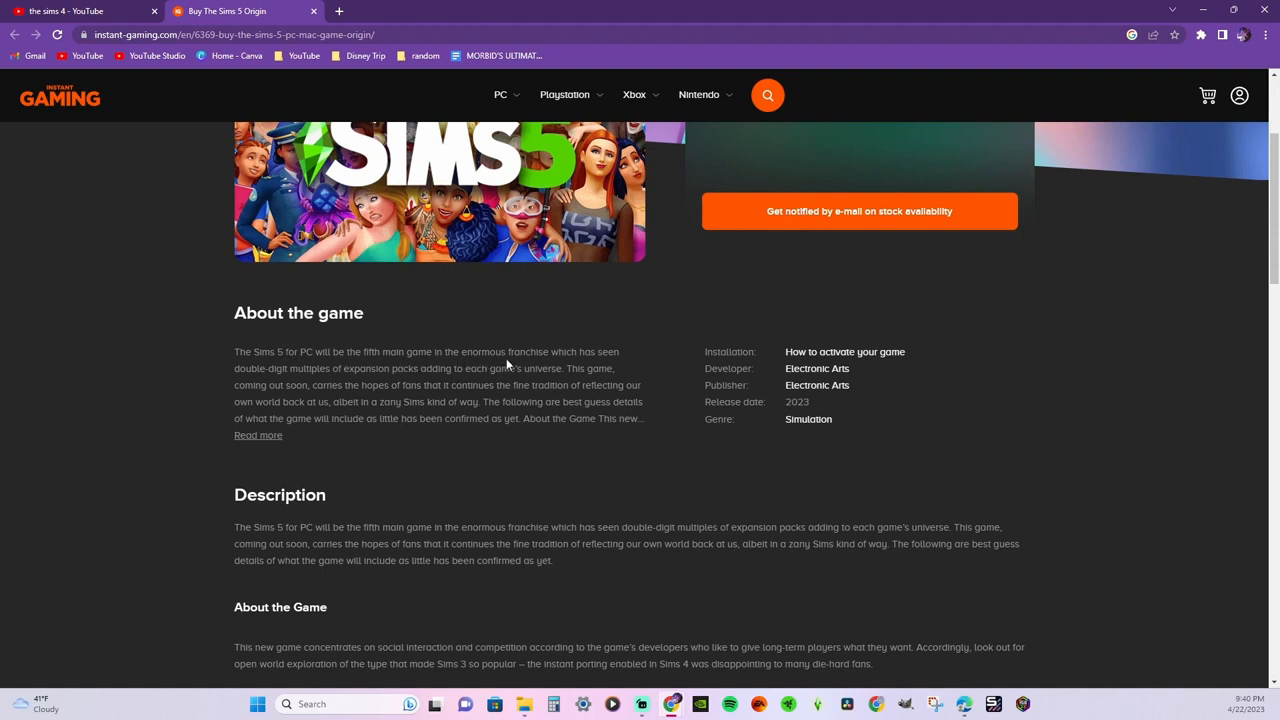
mouse_move(372, 452)
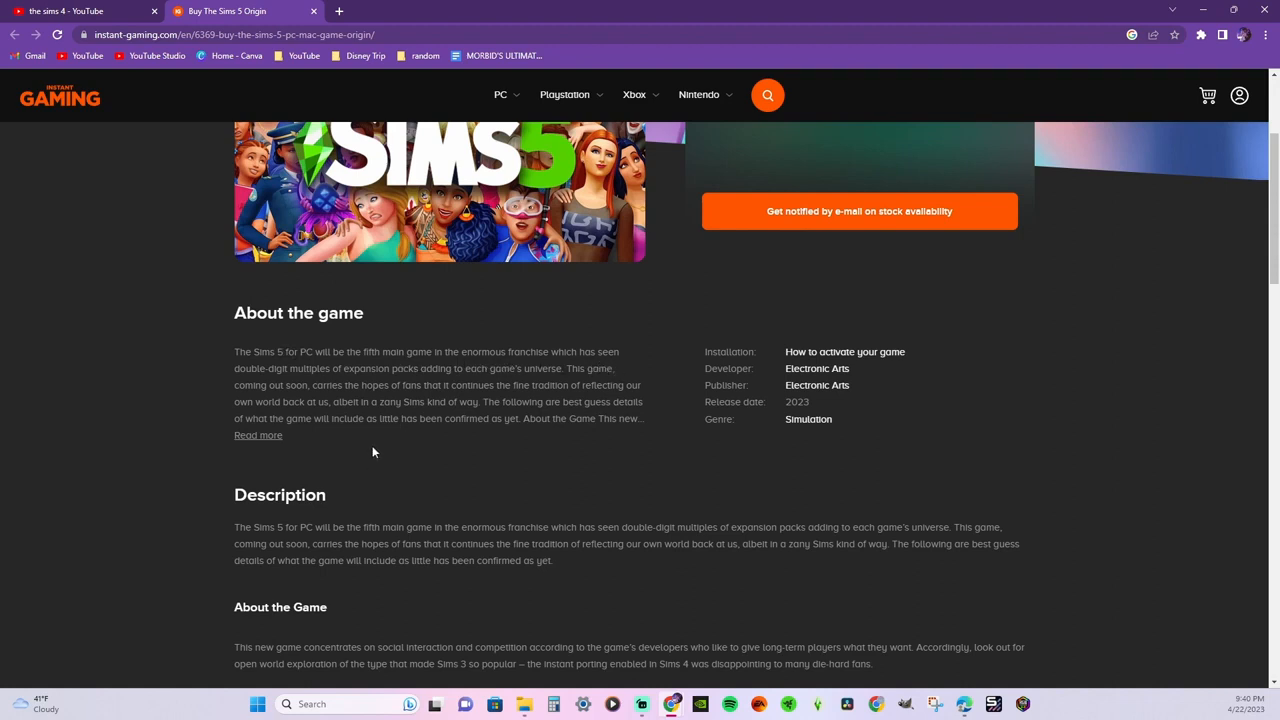
mouse_move(420, 440)
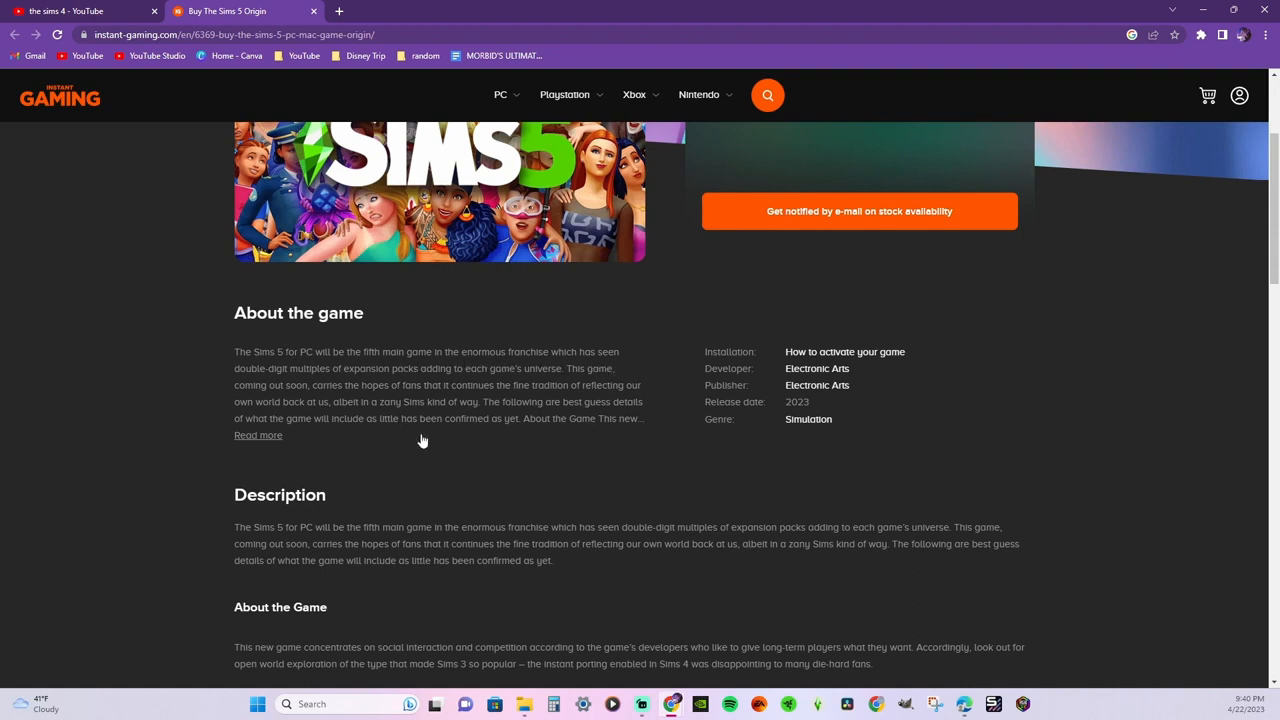
mouse_move(476, 438)
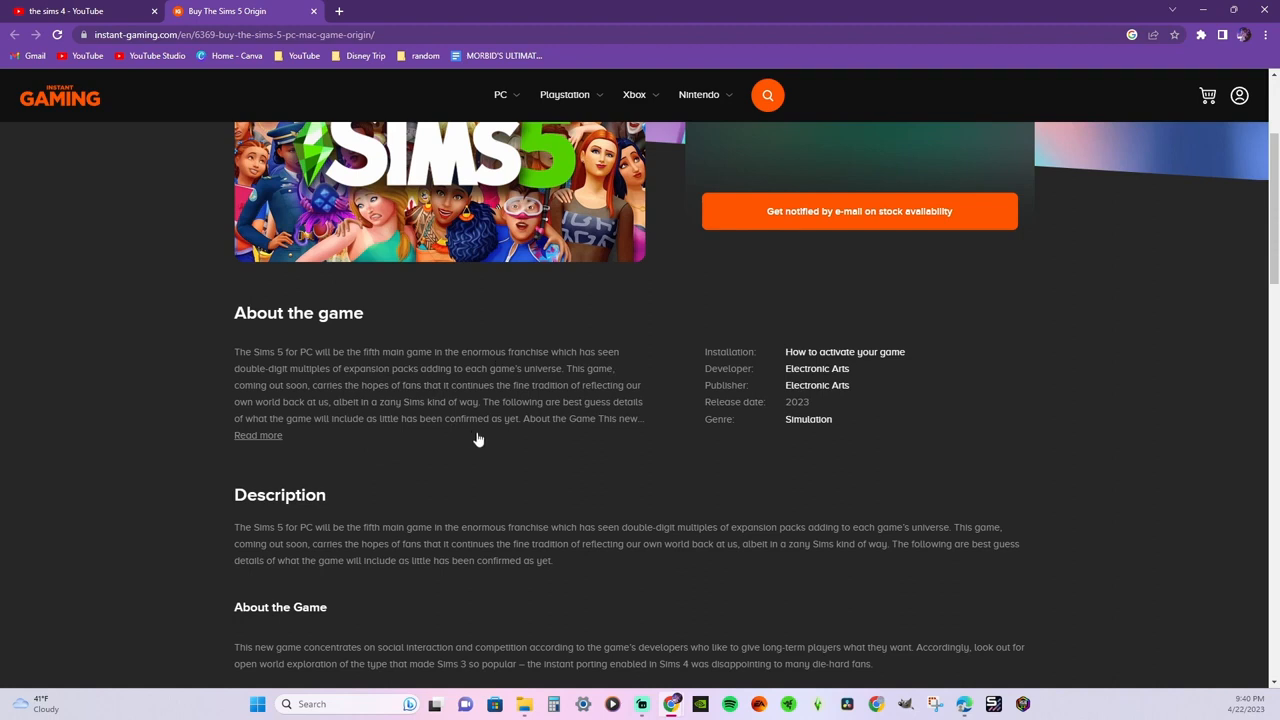
mouse_move(488, 444)
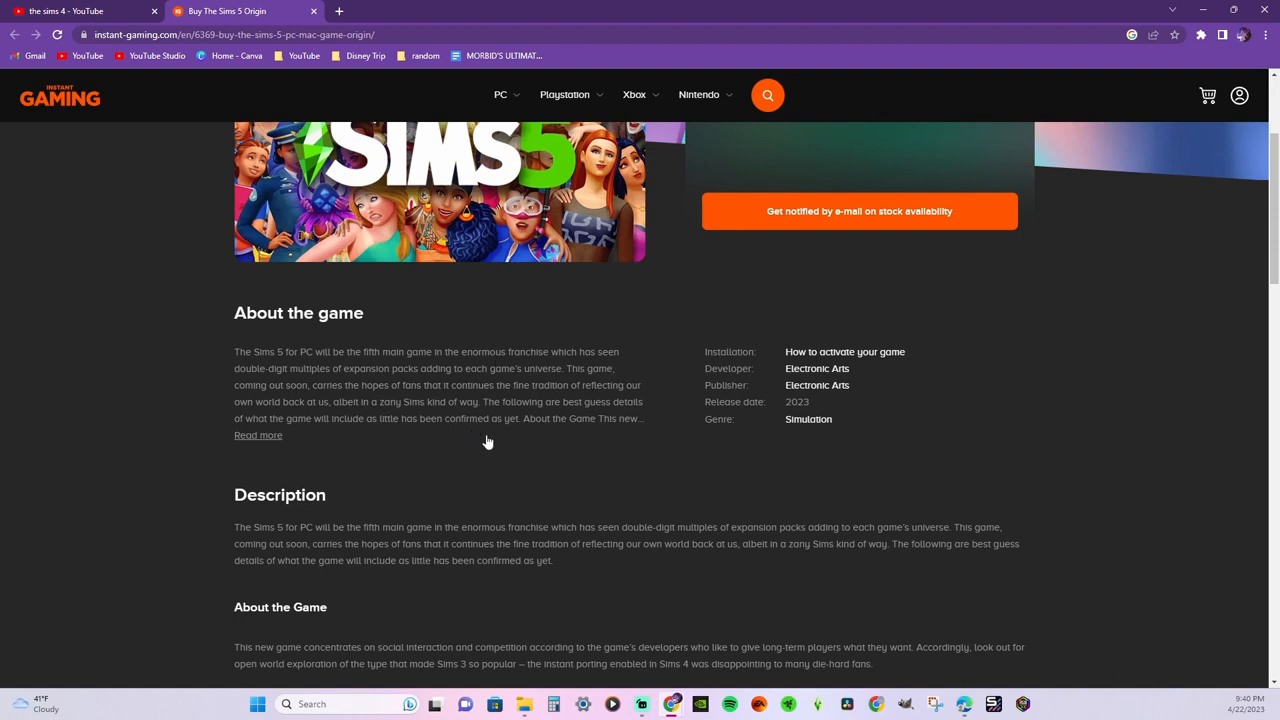
mouse_move(528, 430)
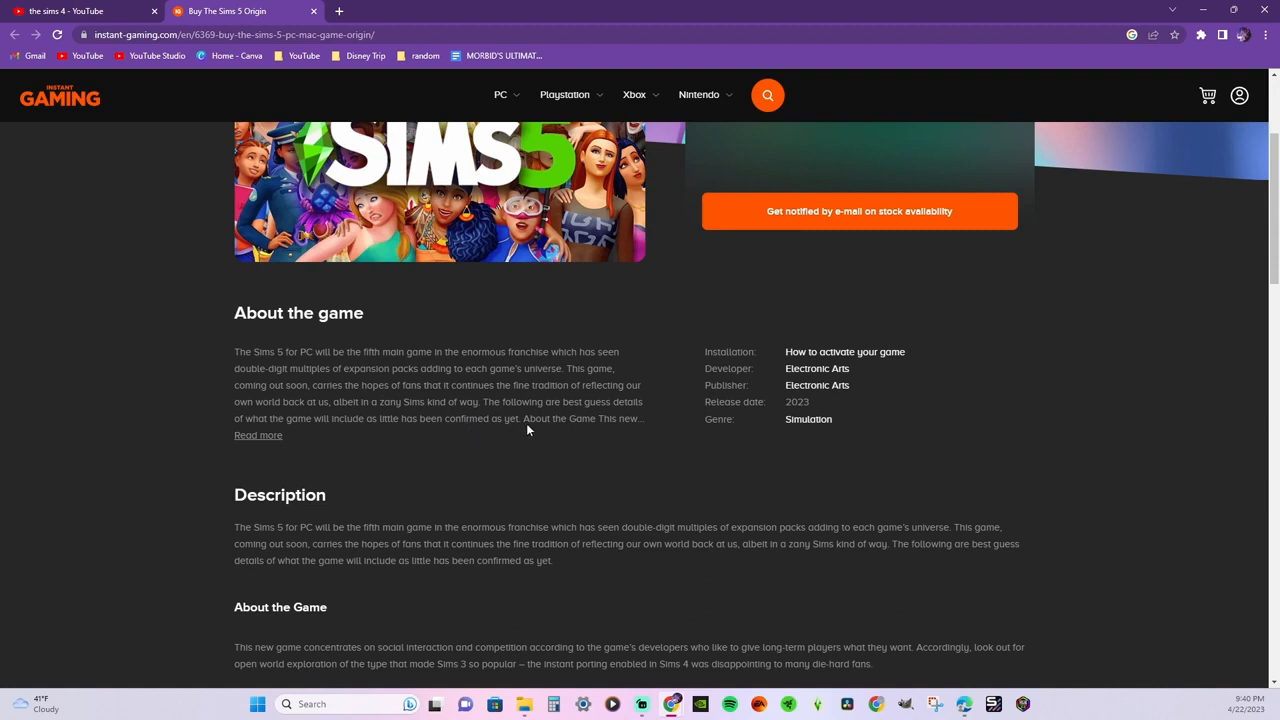
mouse_move(376, 448)
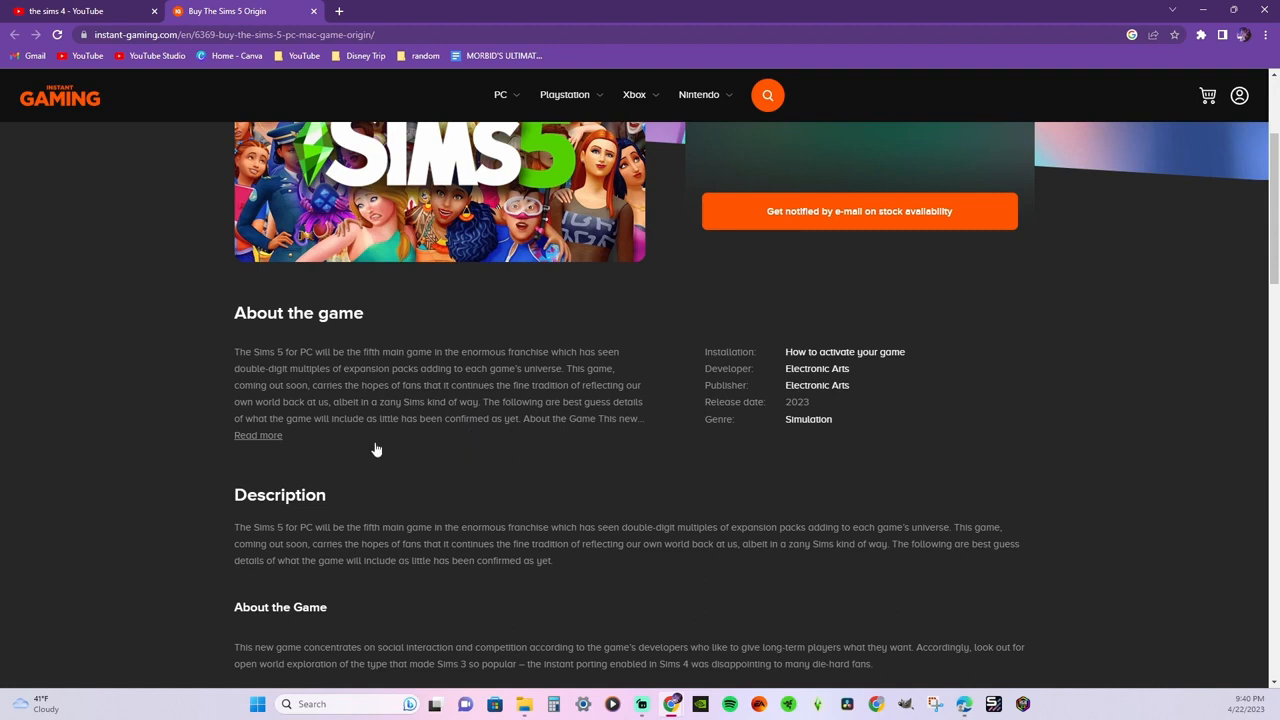
mouse_move(390, 432)
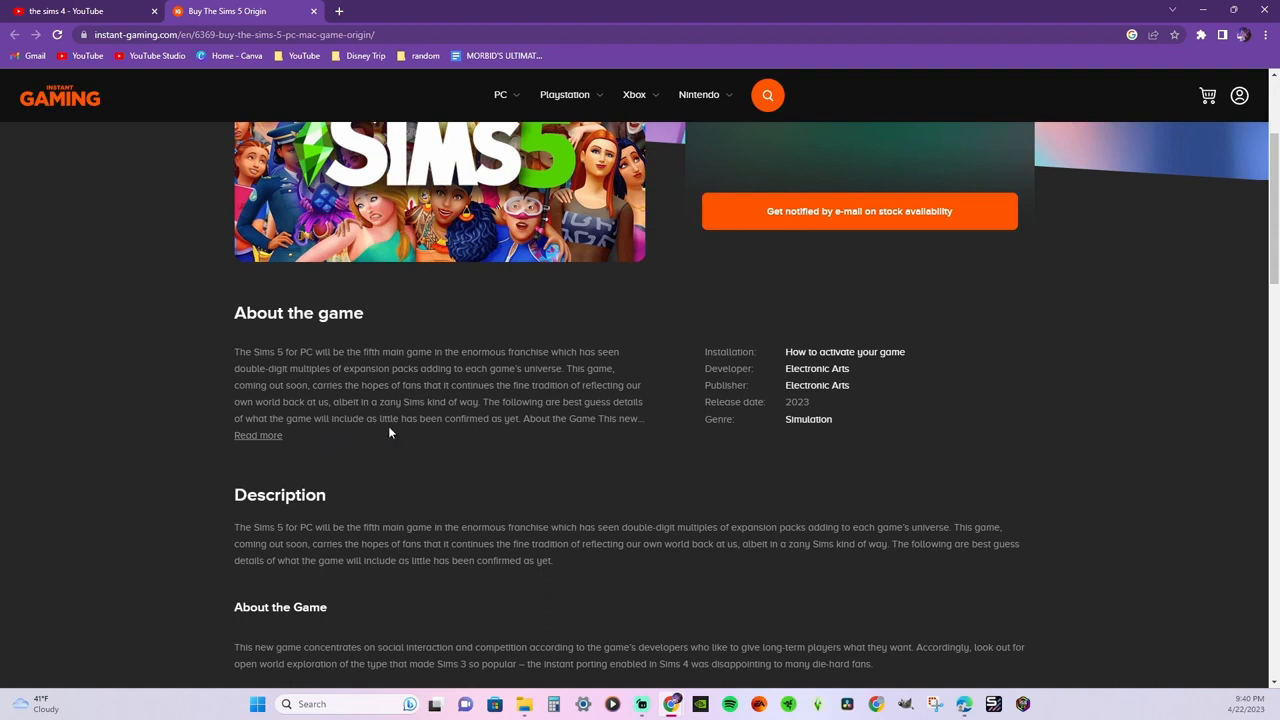
mouse_move(452, 444)
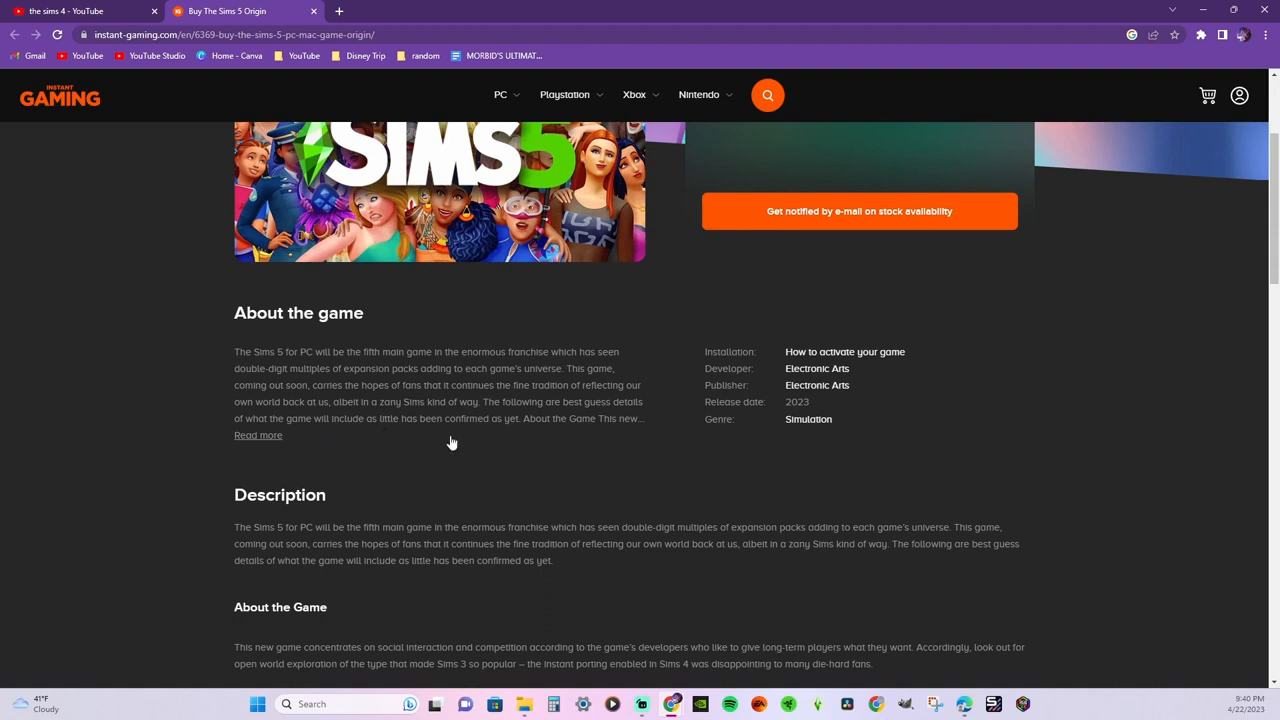
scroll(down, 3)
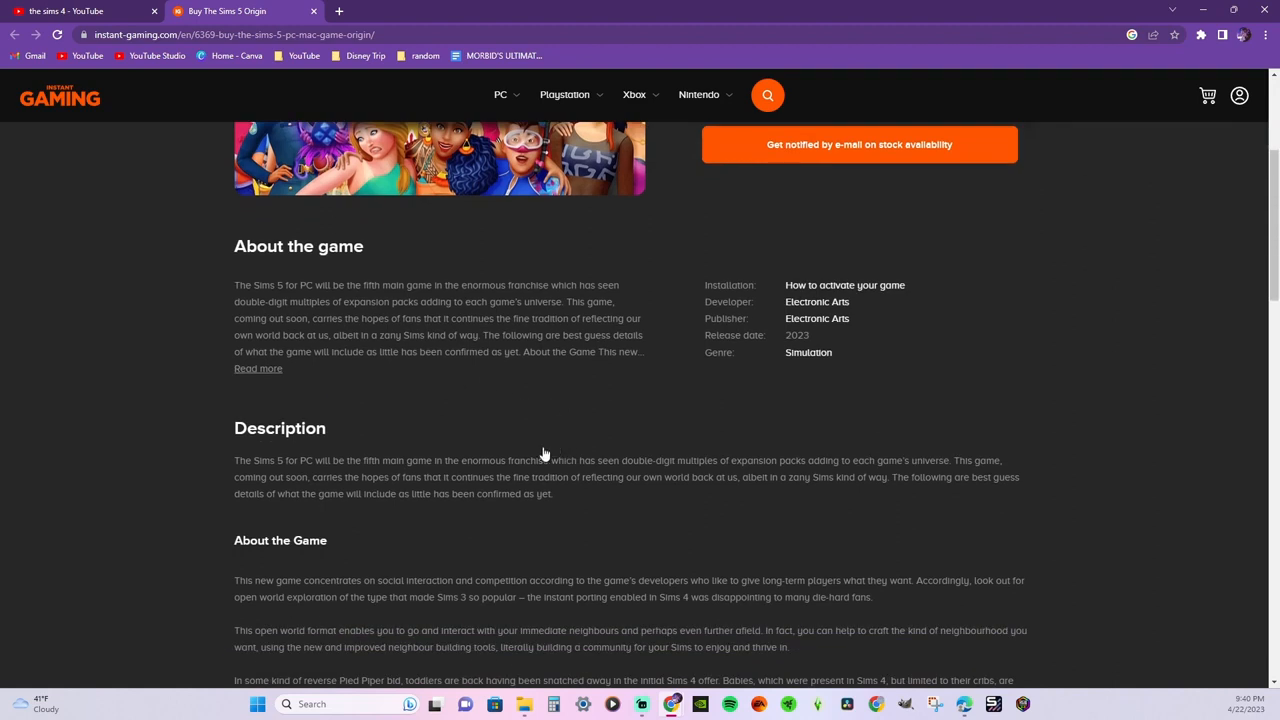
mouse_move(332, 368)
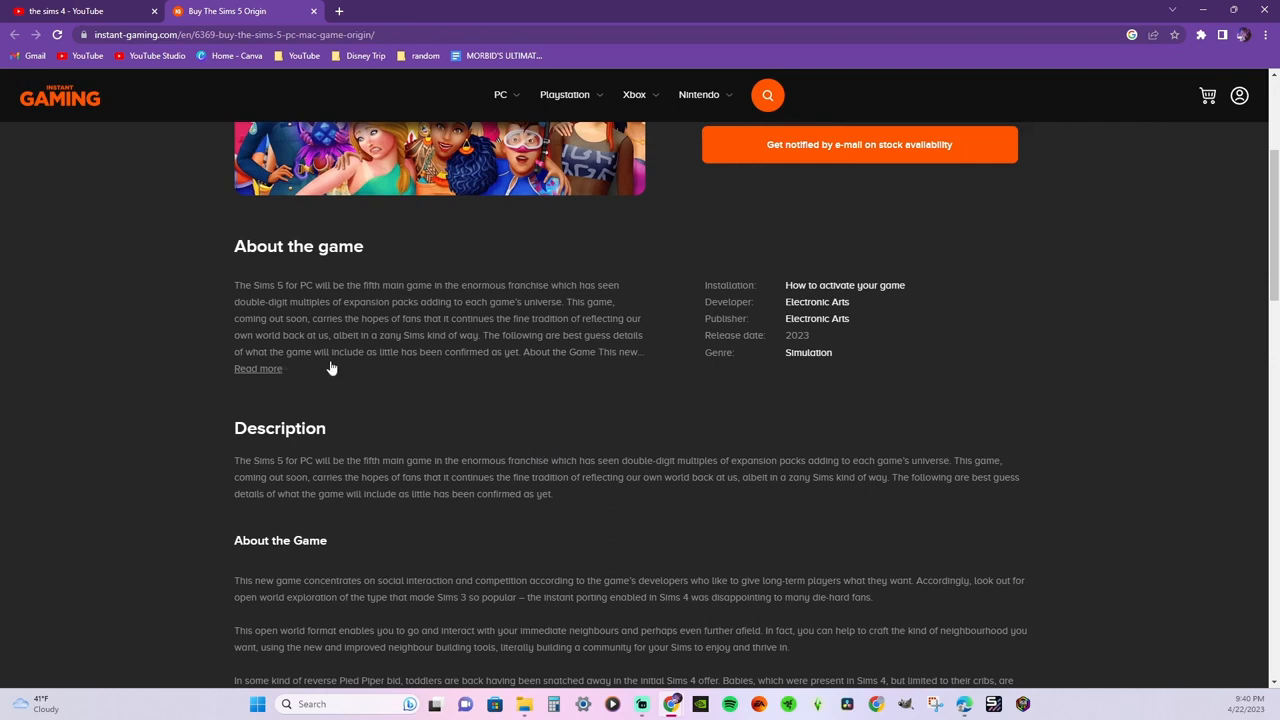
mouse_move(482, 370)
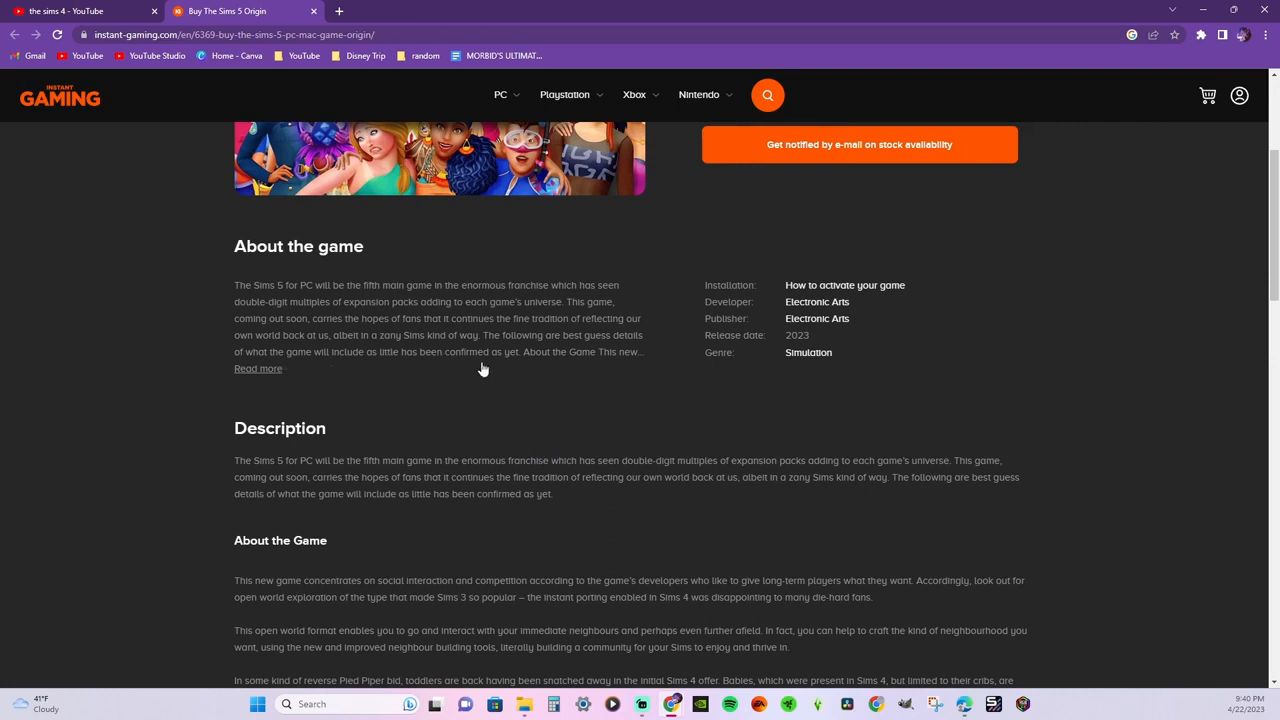
scroll(down, 3)
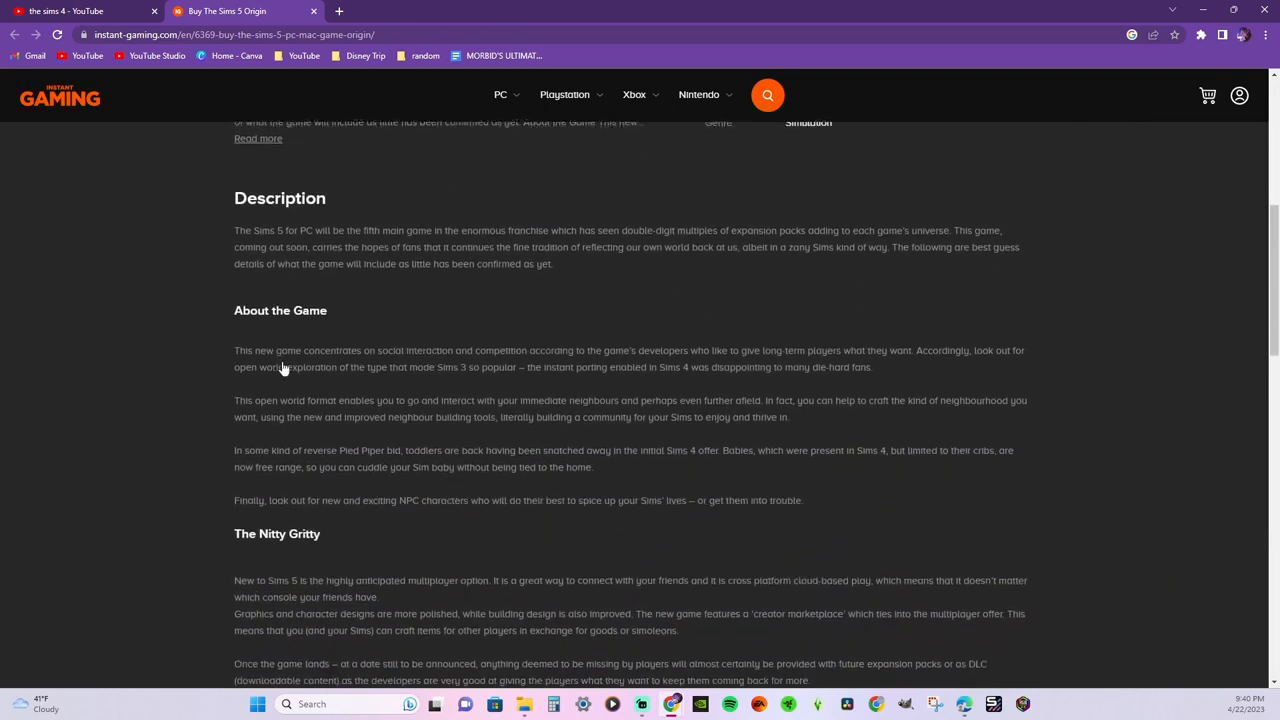
scroll(down, 3)
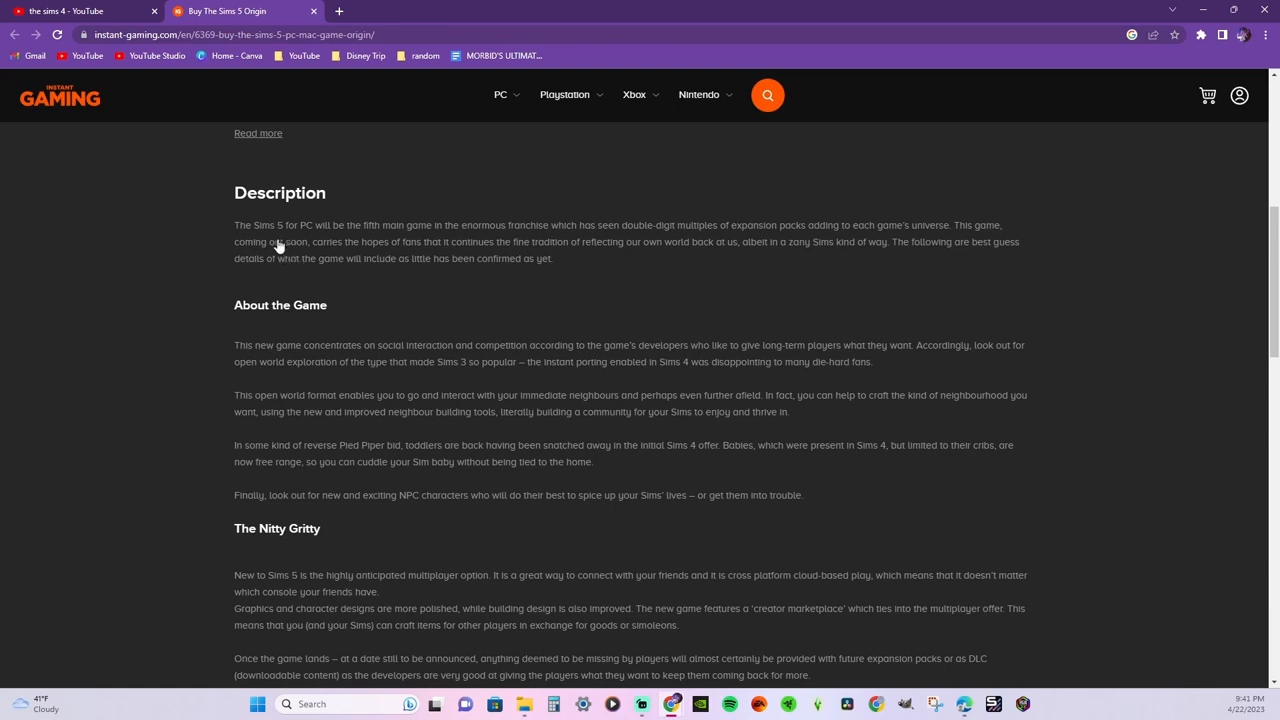
mouse_move(268, 248)
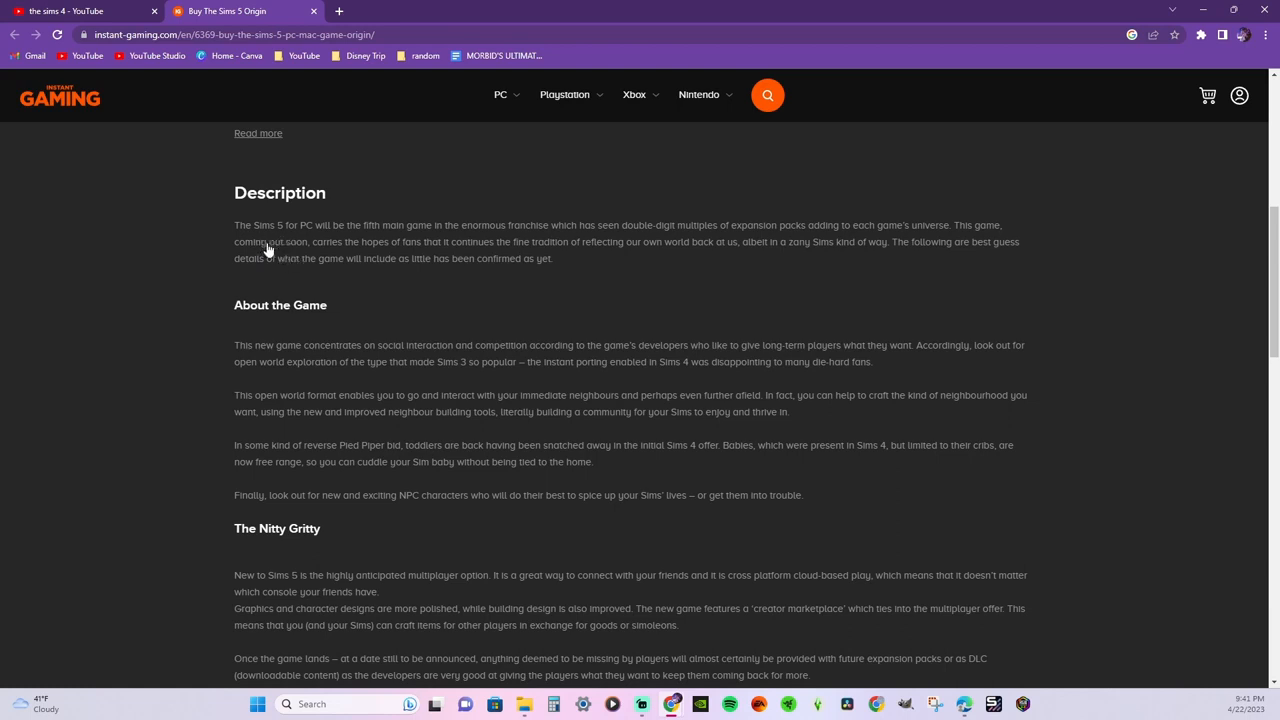
mouse_move(434, 248)
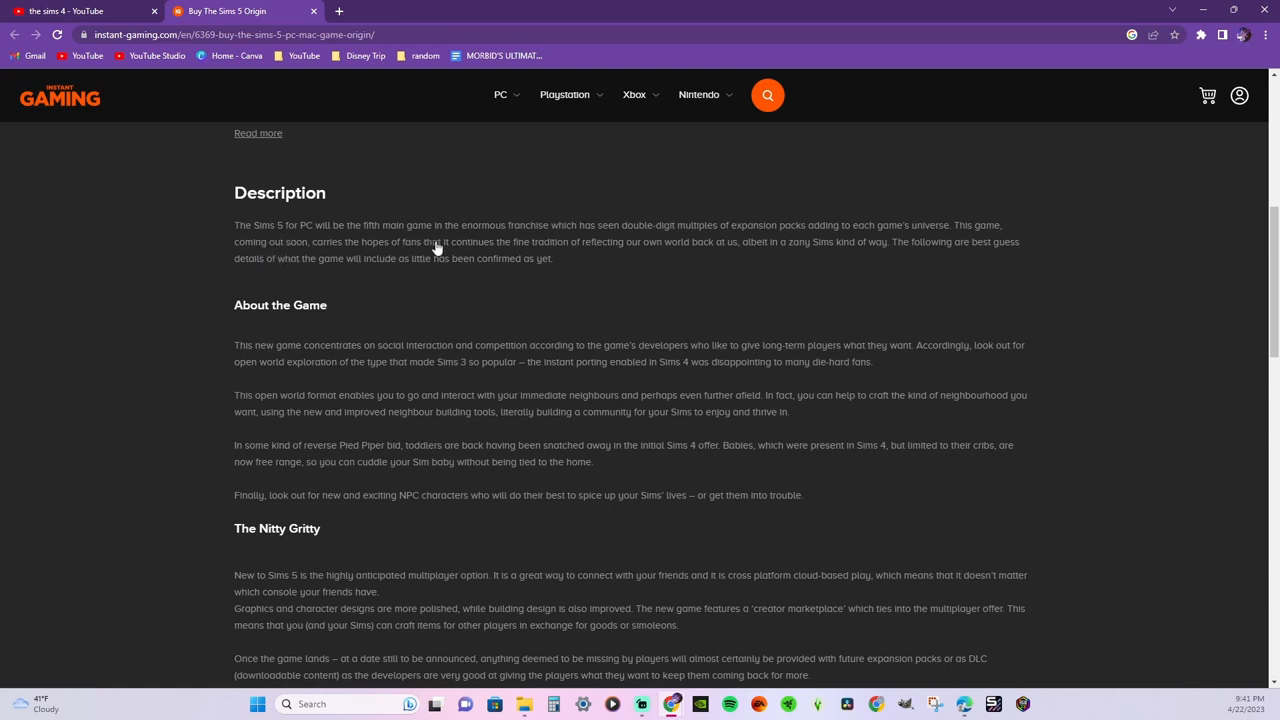
mouse_move(300, 276)
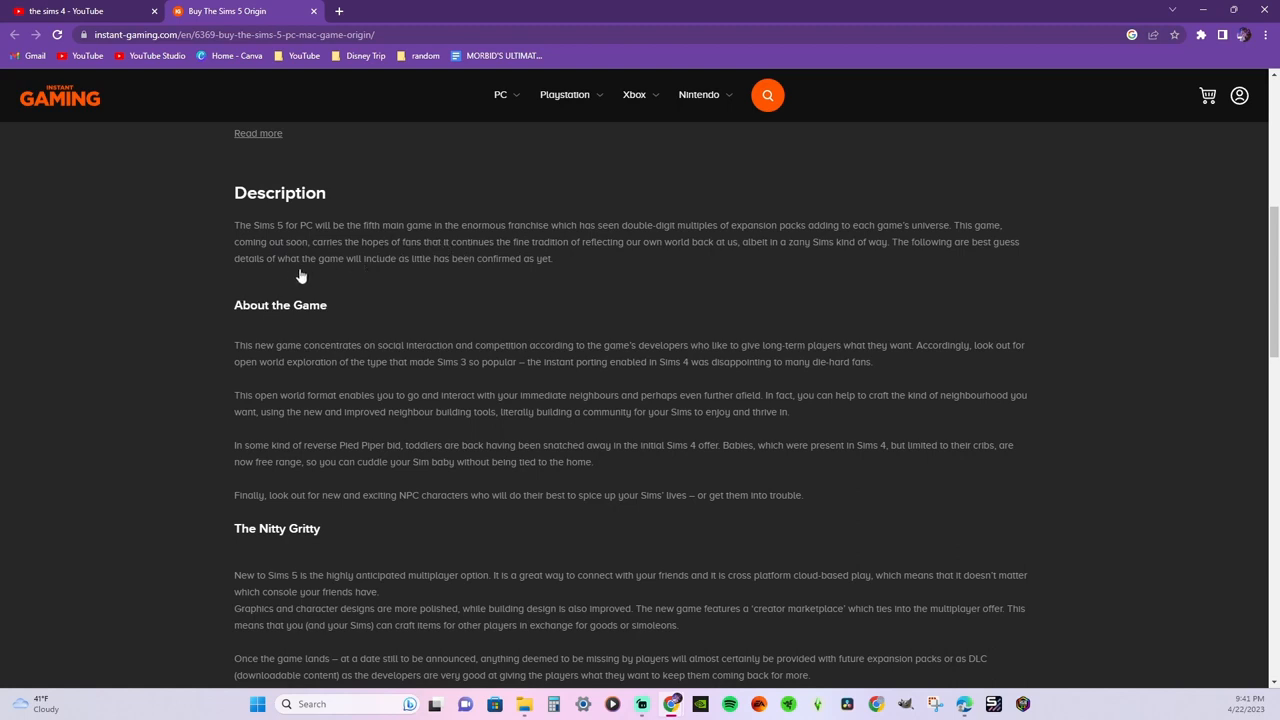
mouse_move(304, 234)
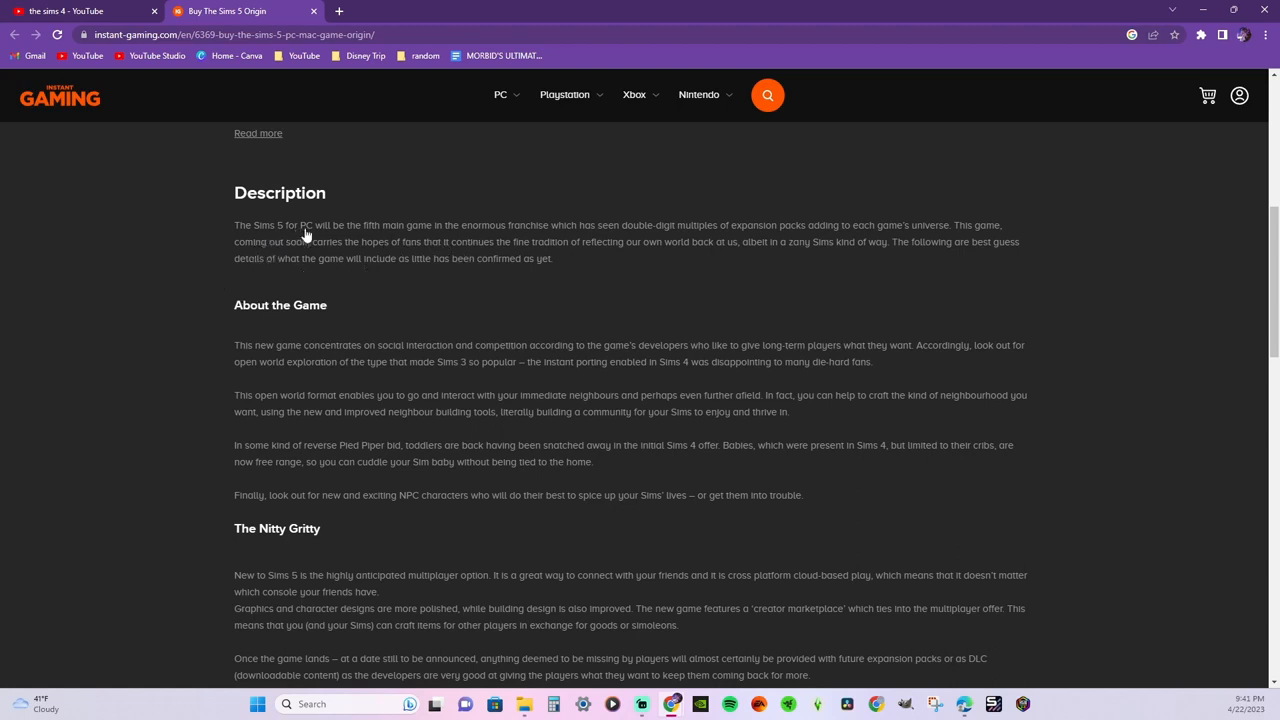
mouse_move(436, 240)
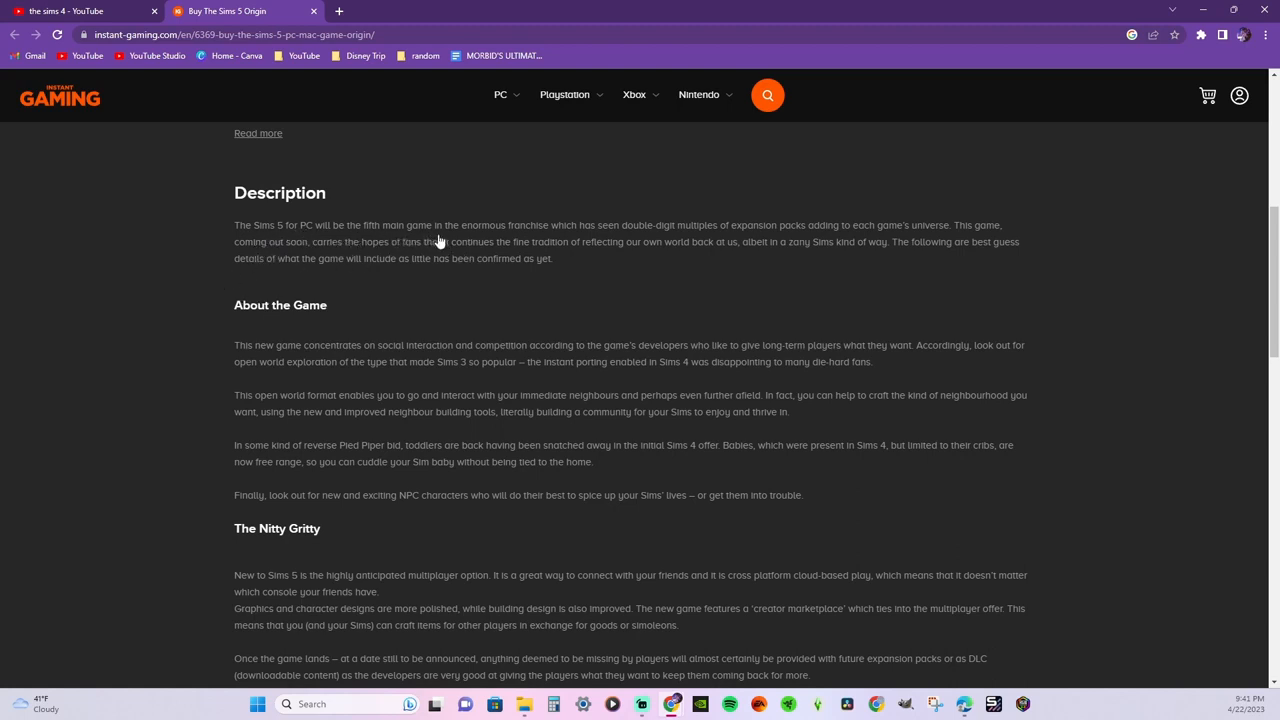
mouse_move(400, 268)
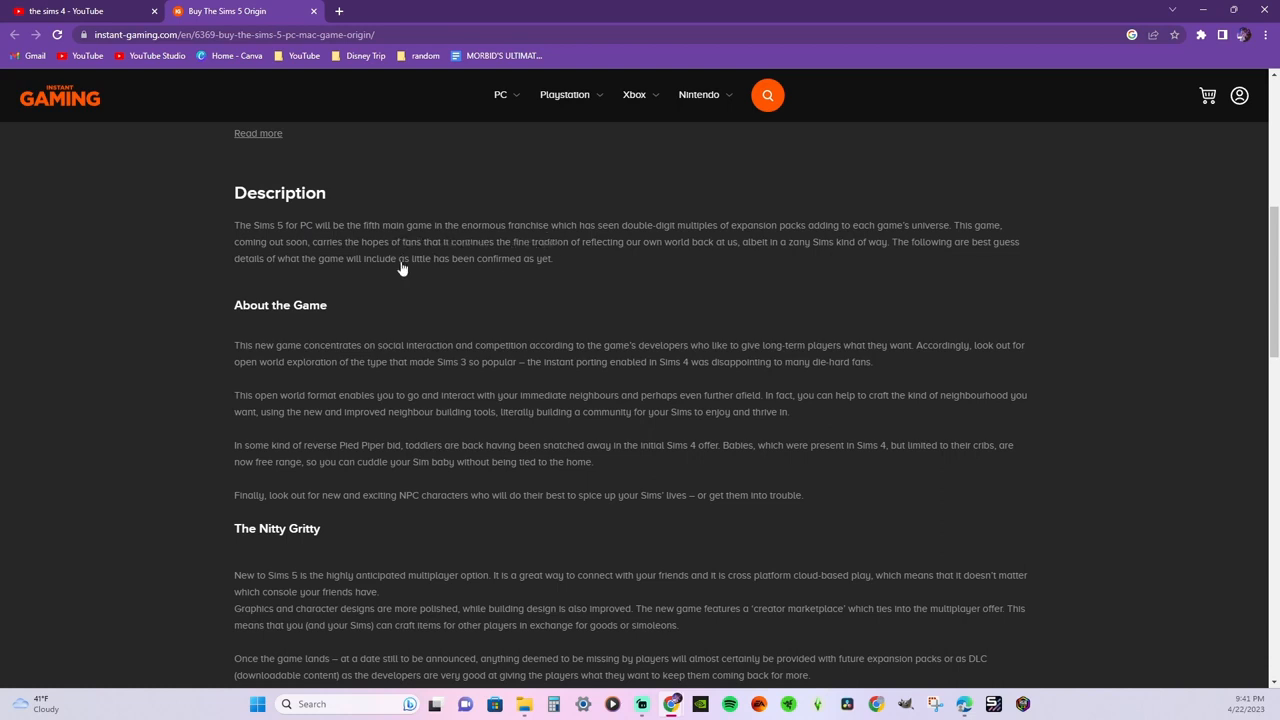
scroll(down, 3)
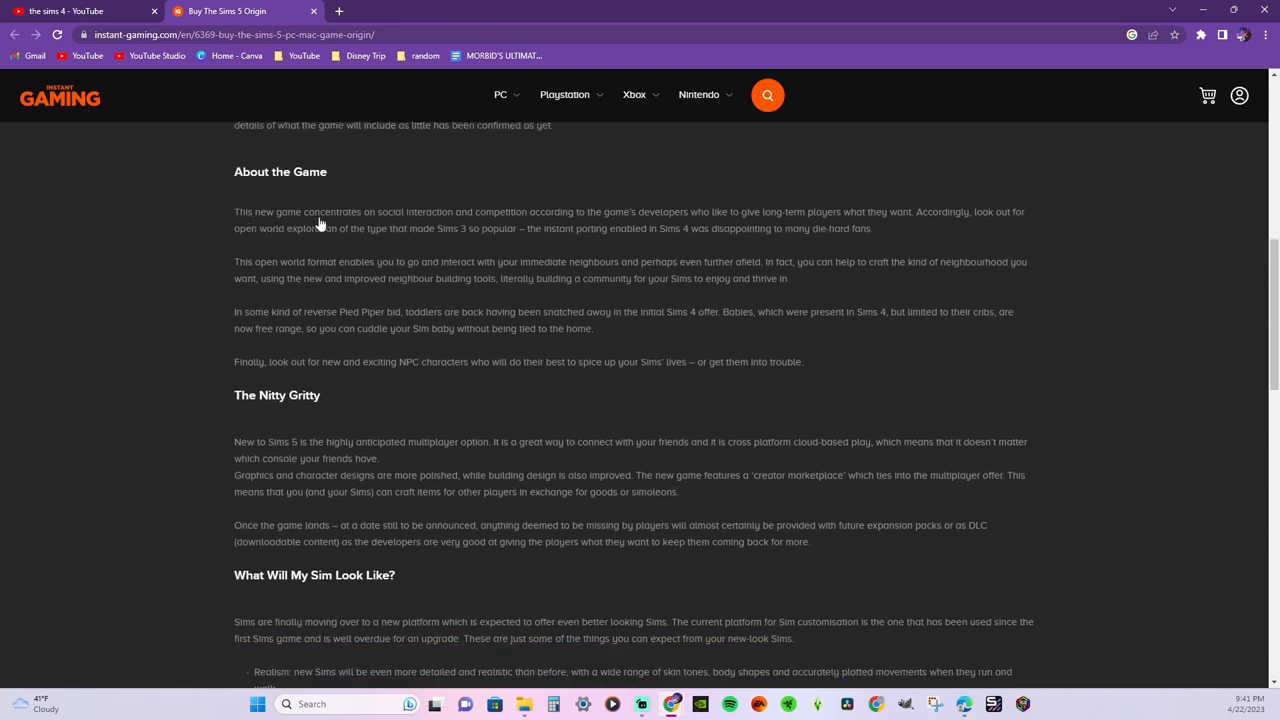
mouse_move(490, 224)
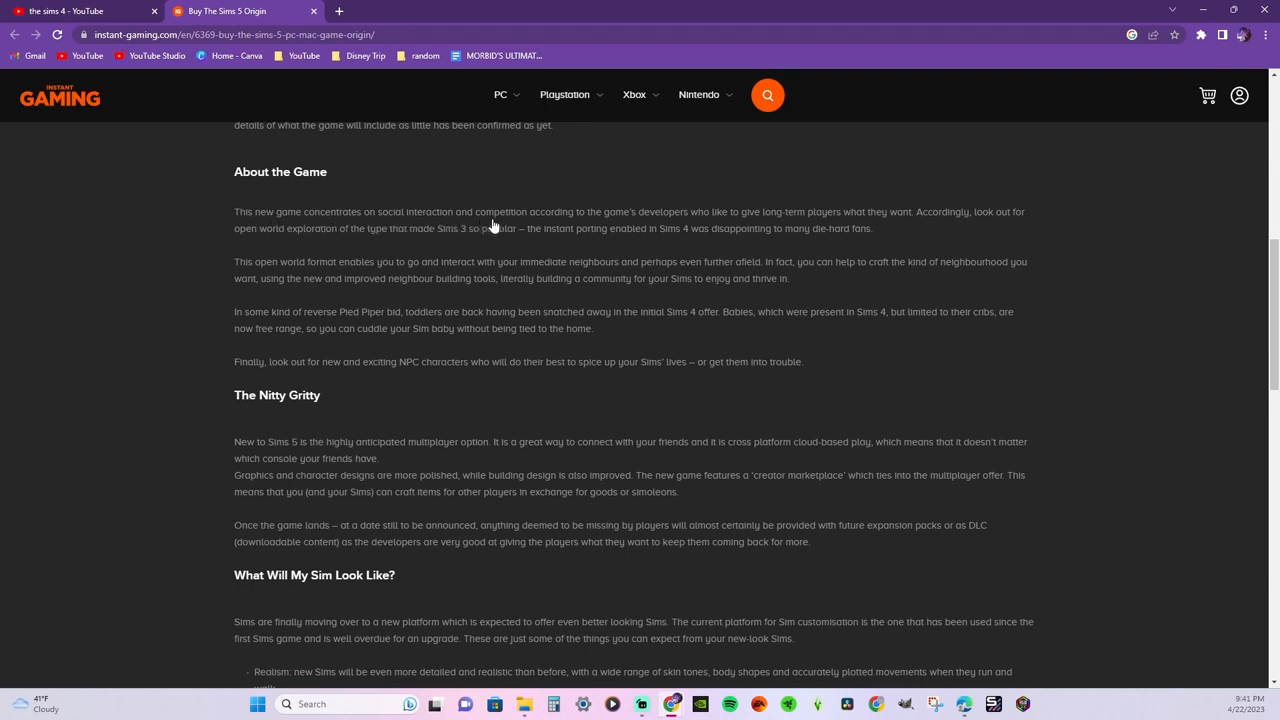
mouse_move(602, 222)
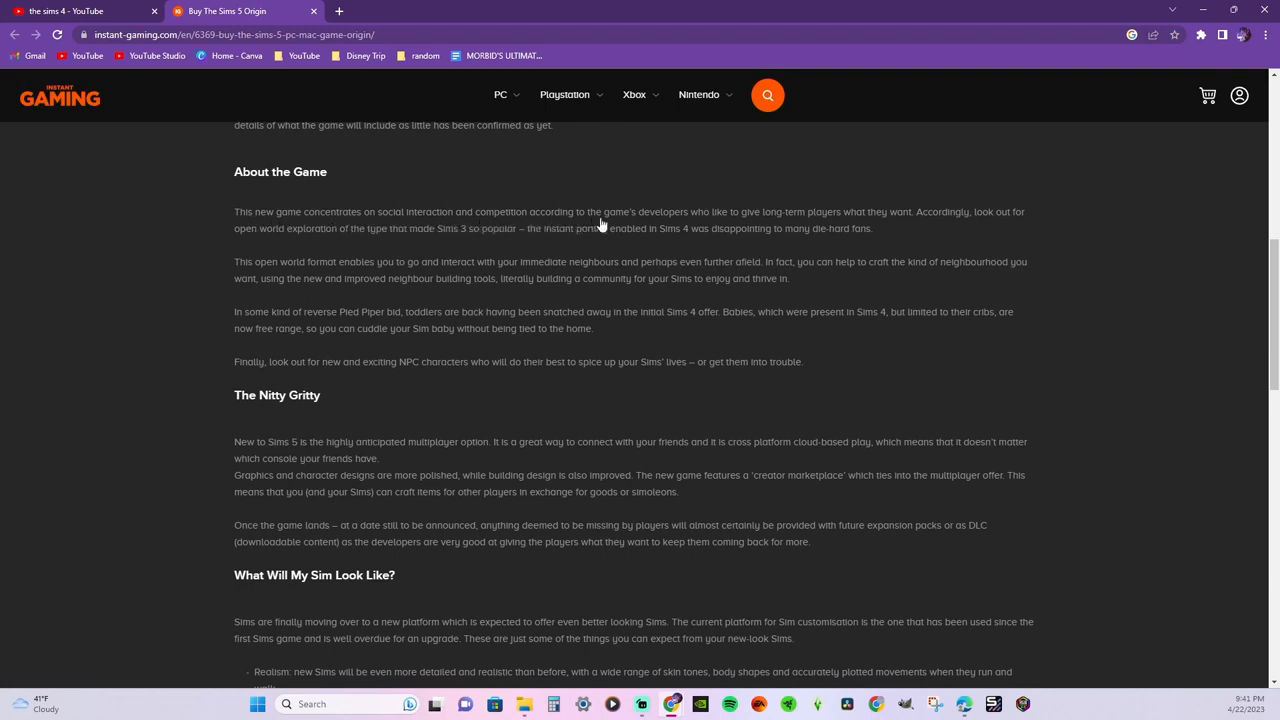
mouse_move(660, 268)
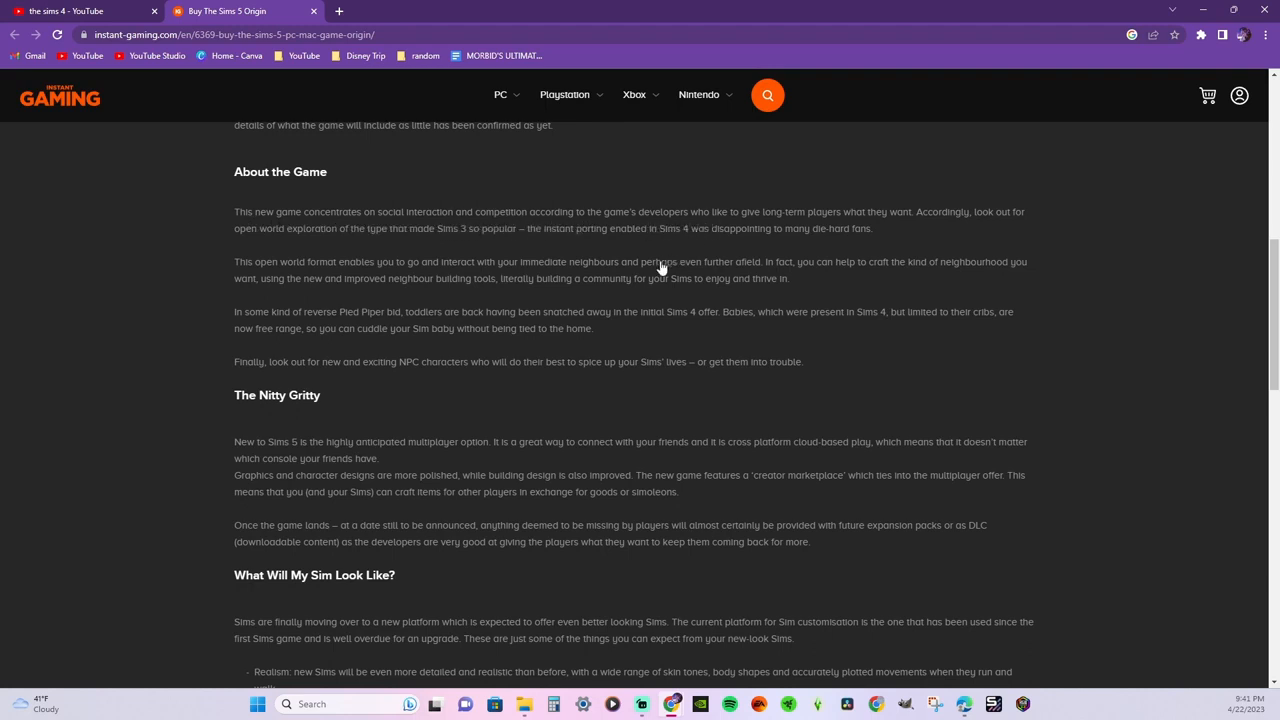
mouse_move(624, 284)
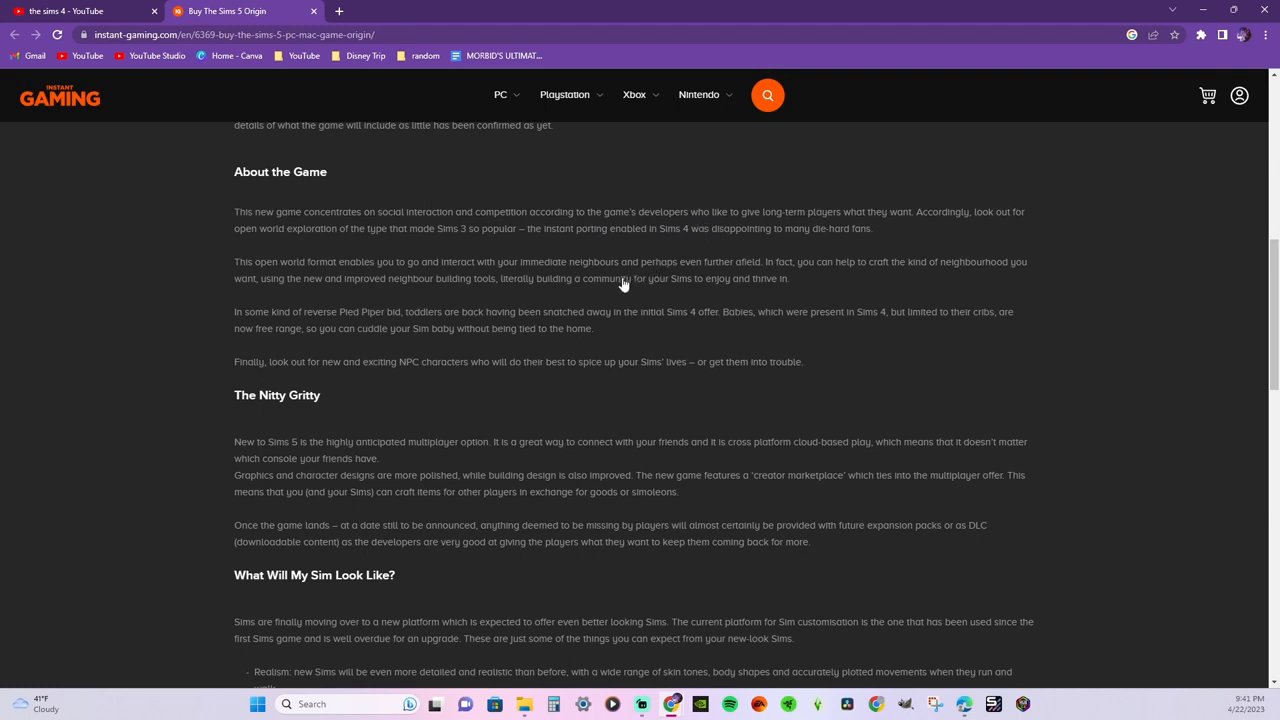
mouse_move(616, 288)
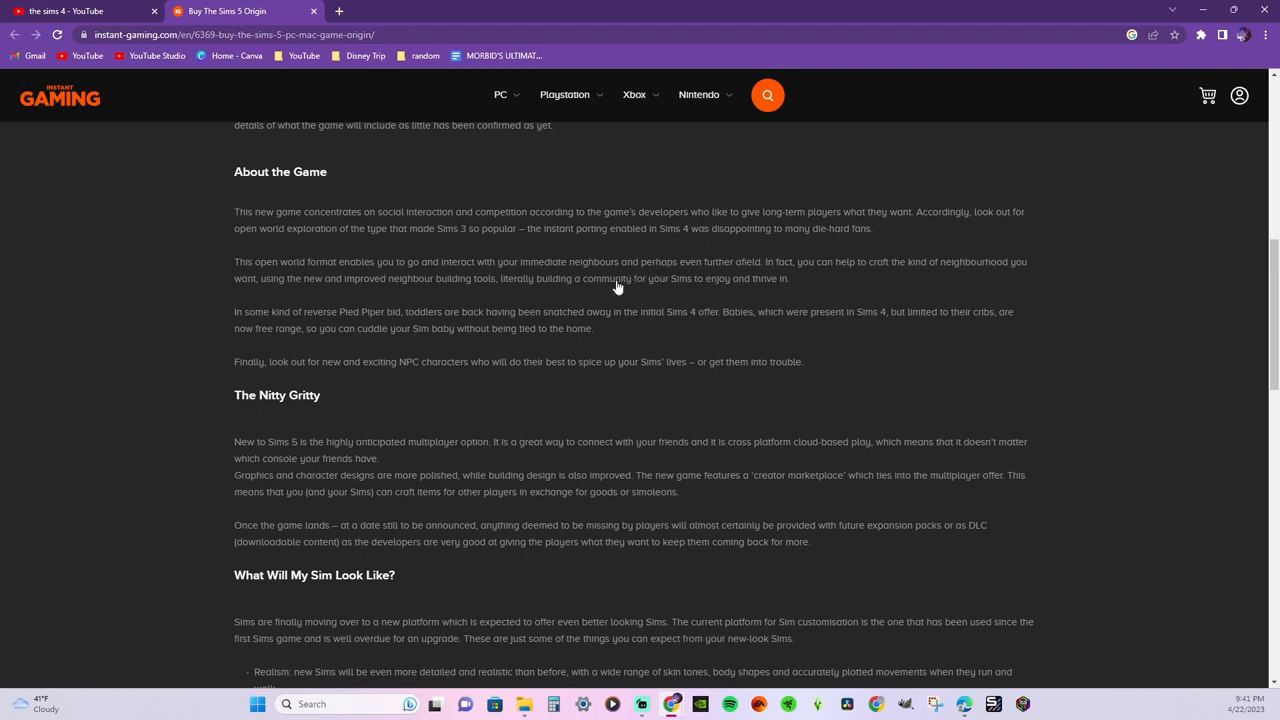
mouse_move(592, 296)
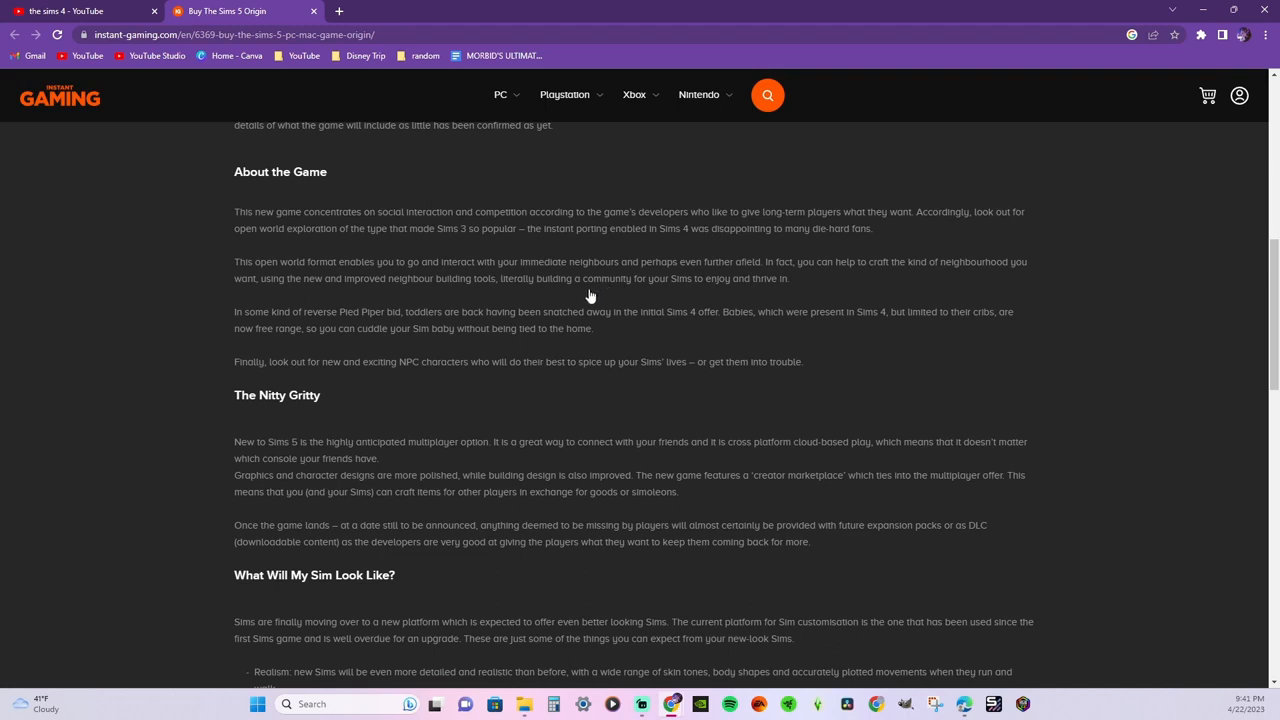
mouse_move(588, 296)
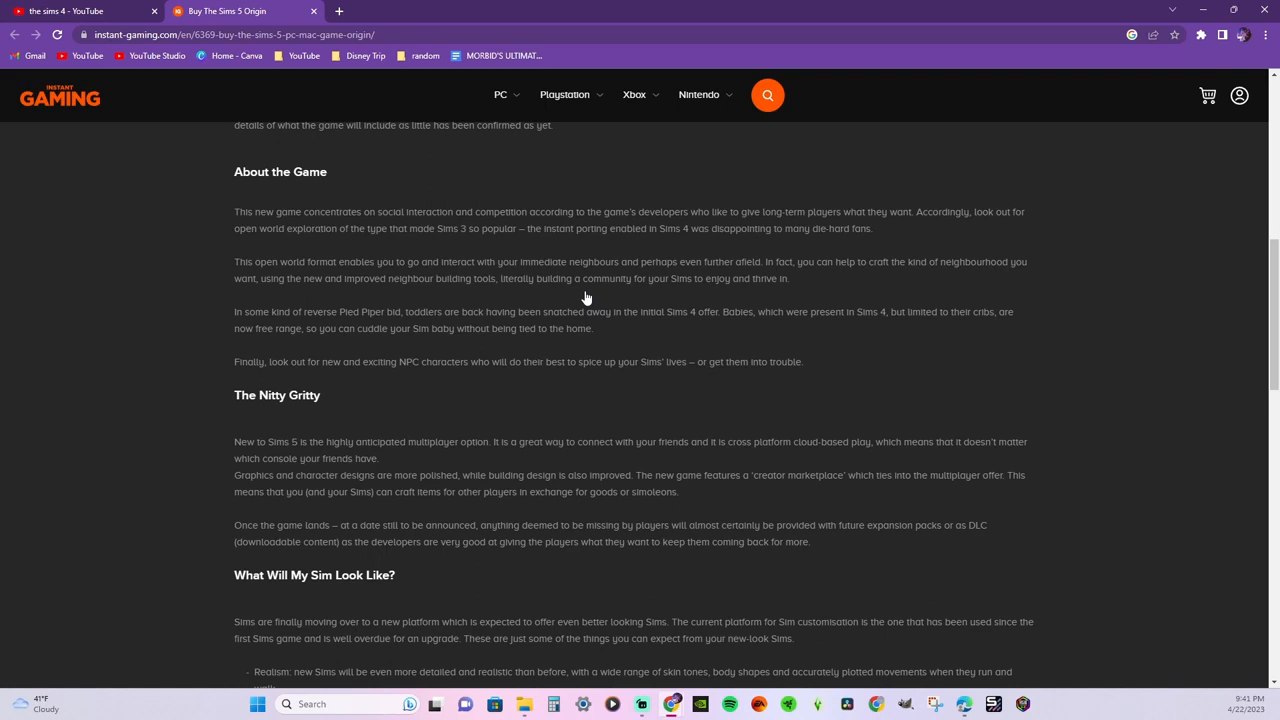
scroll(down, 3)
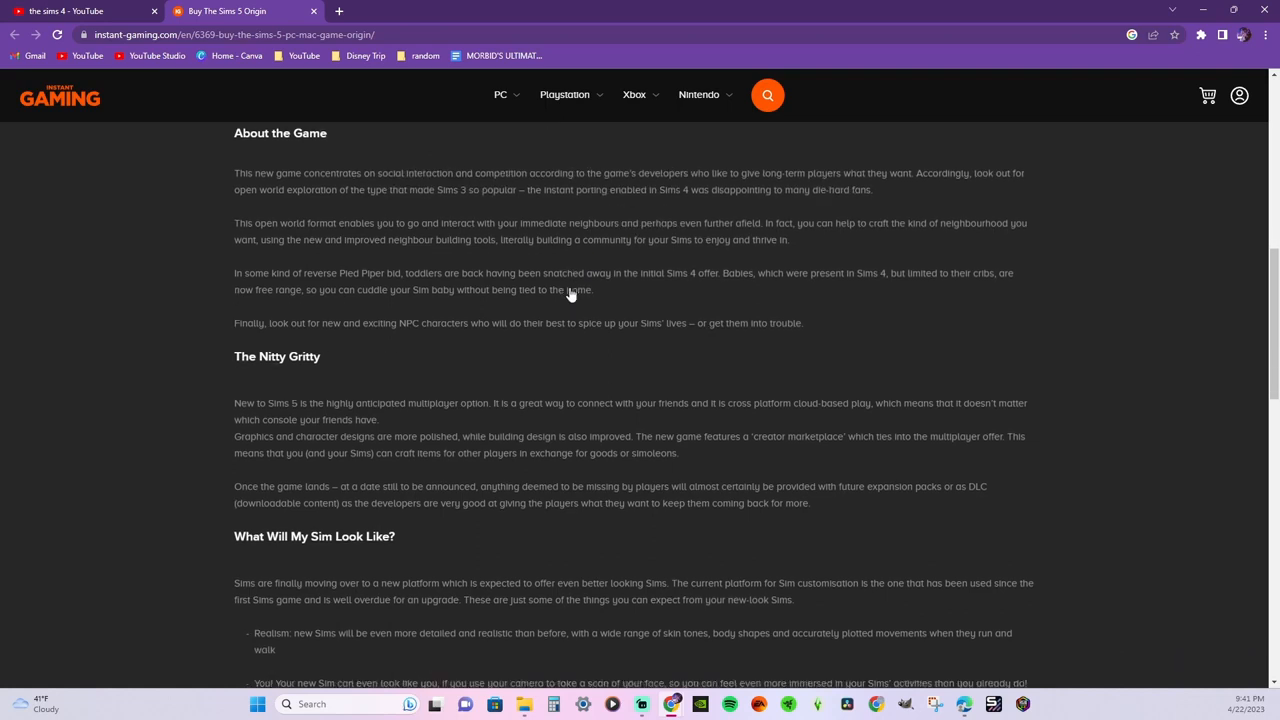
scroll(down, 3)
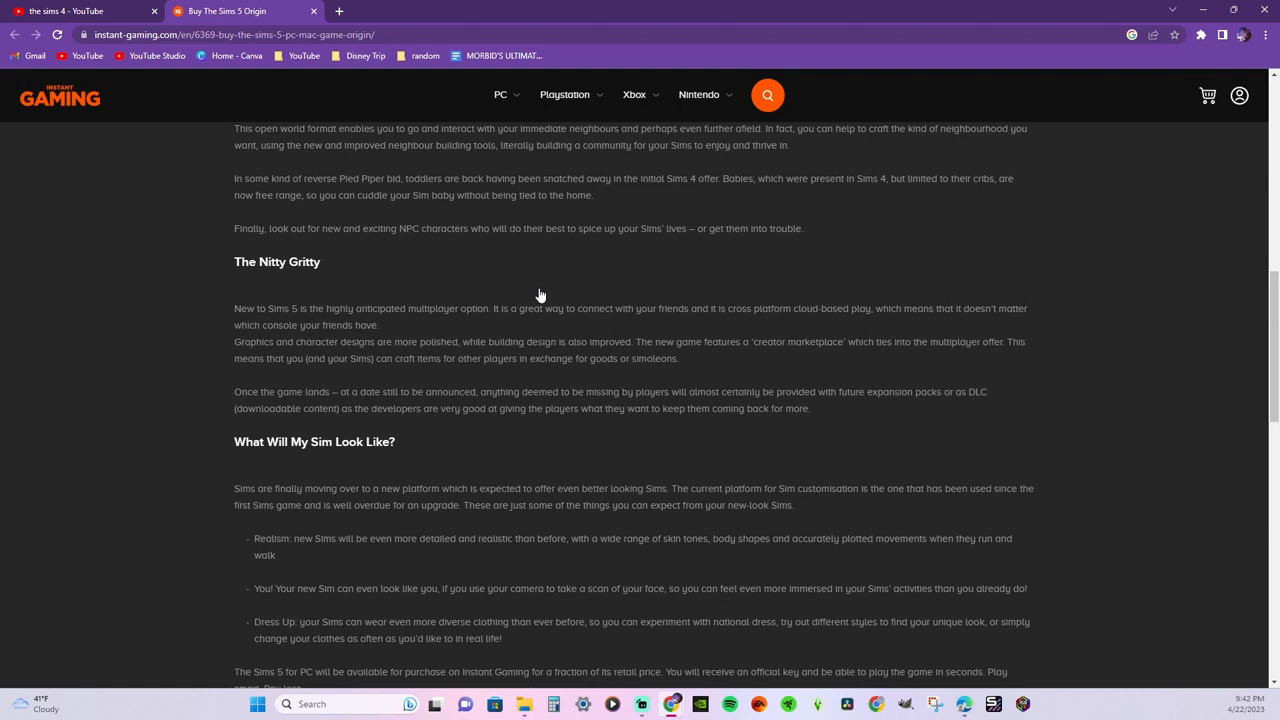
mouse_move(796, 162)
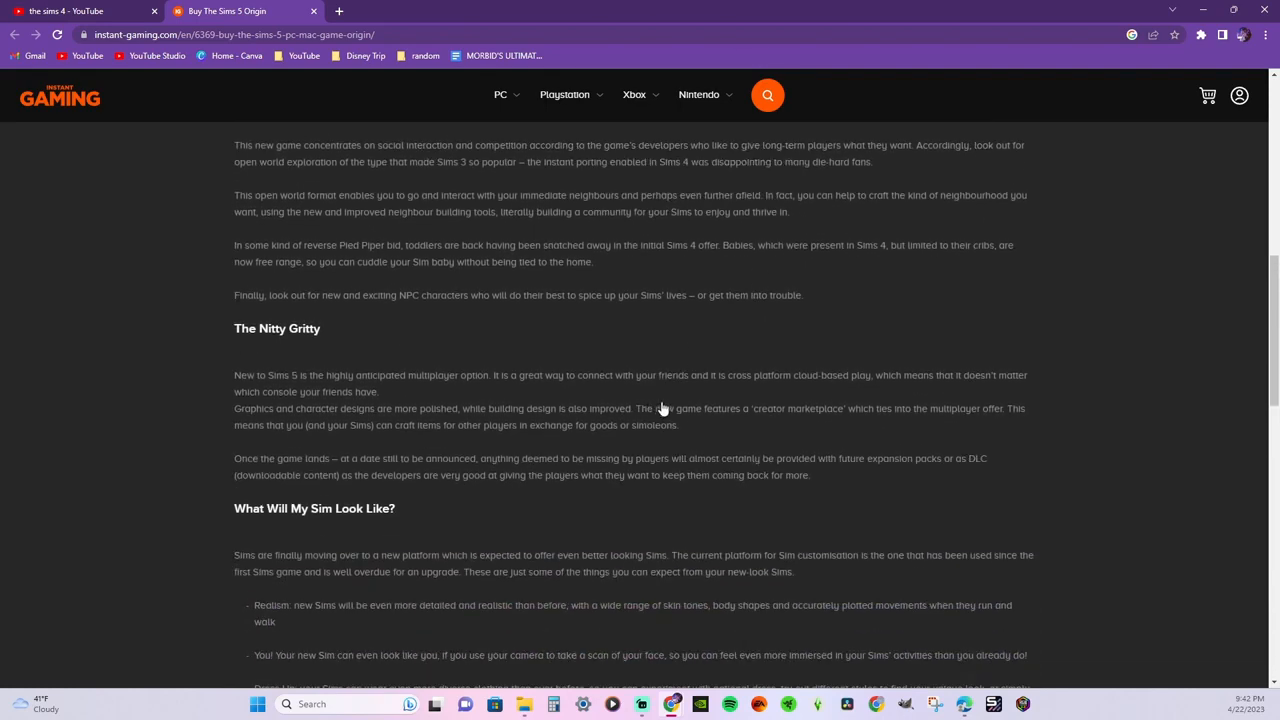
scroll(down, 3)
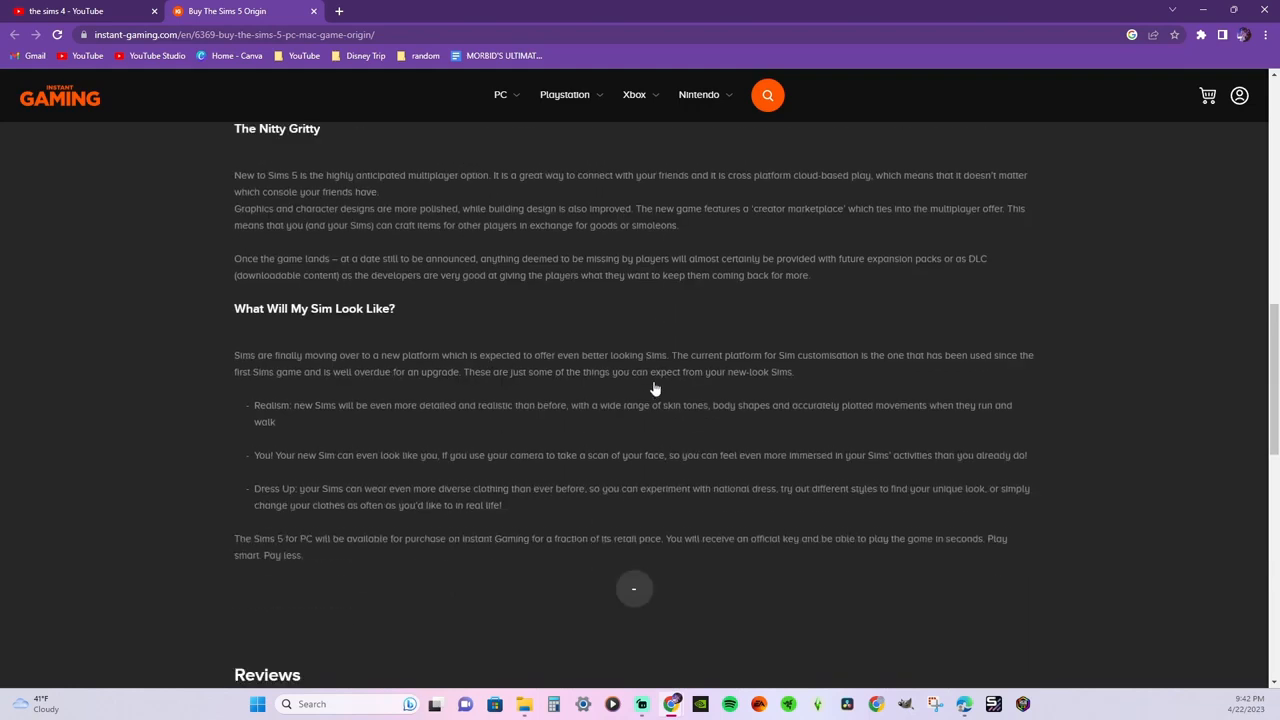
scroll(up, 3)
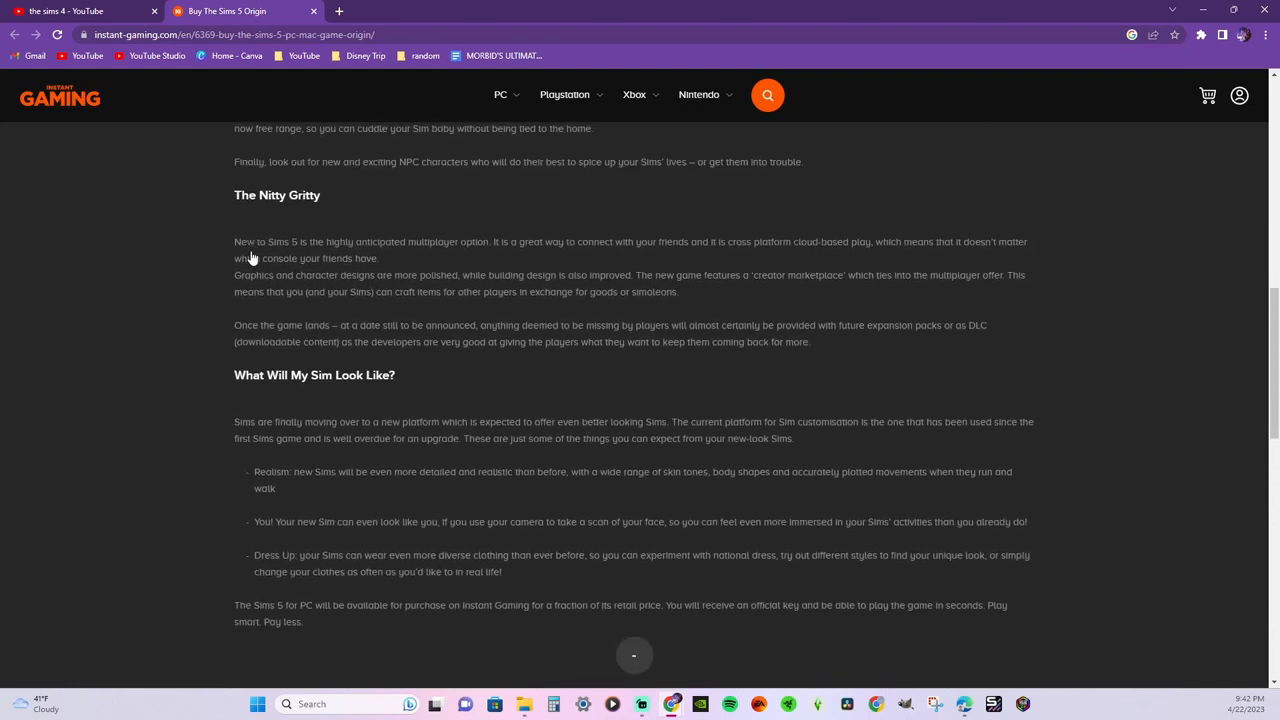
mouse_move(176, 276)
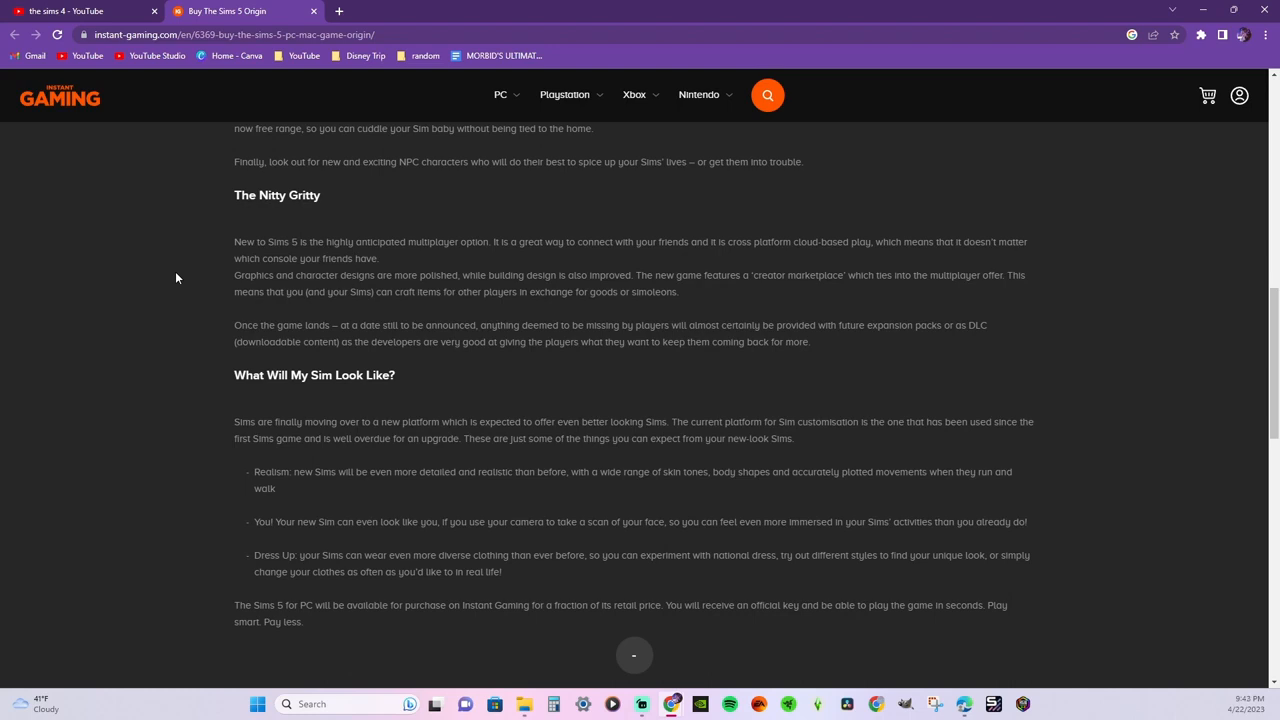
scroll(down, 3)
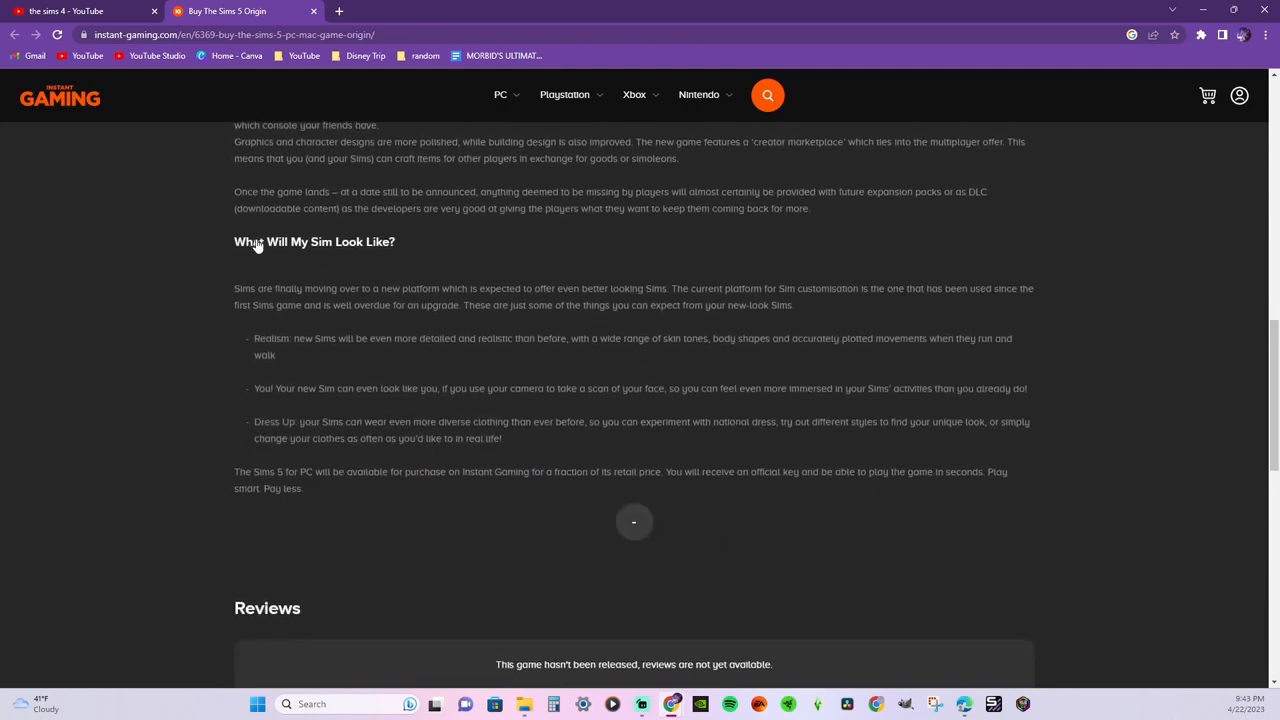
mouse_move(432, 264)
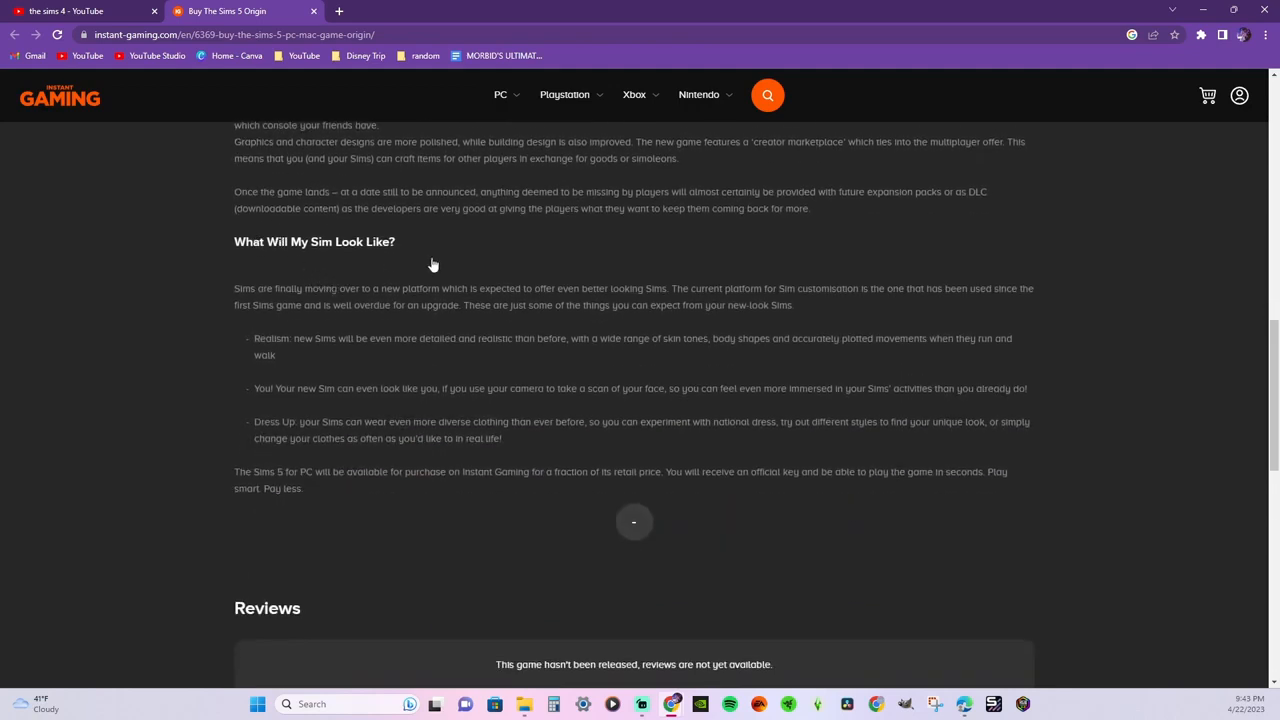
mouse_move(370, 318)
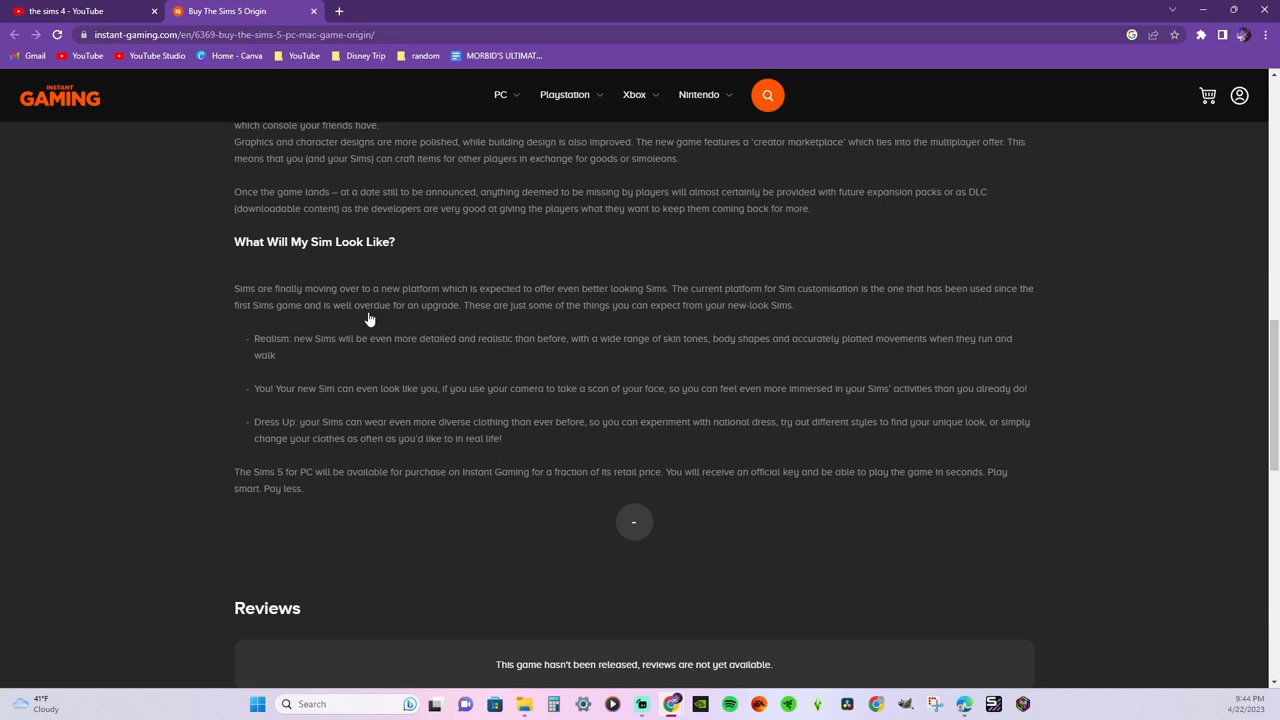
mouse_move(428, 492)
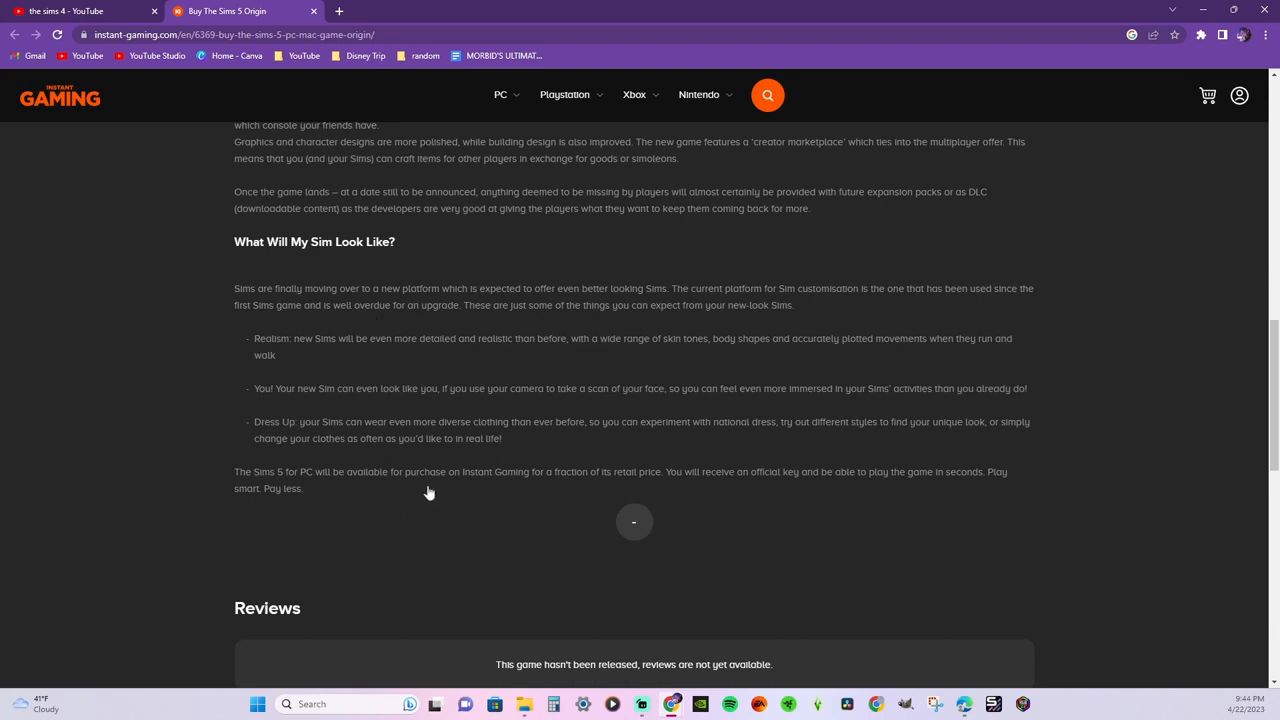
scroll(down, 3)
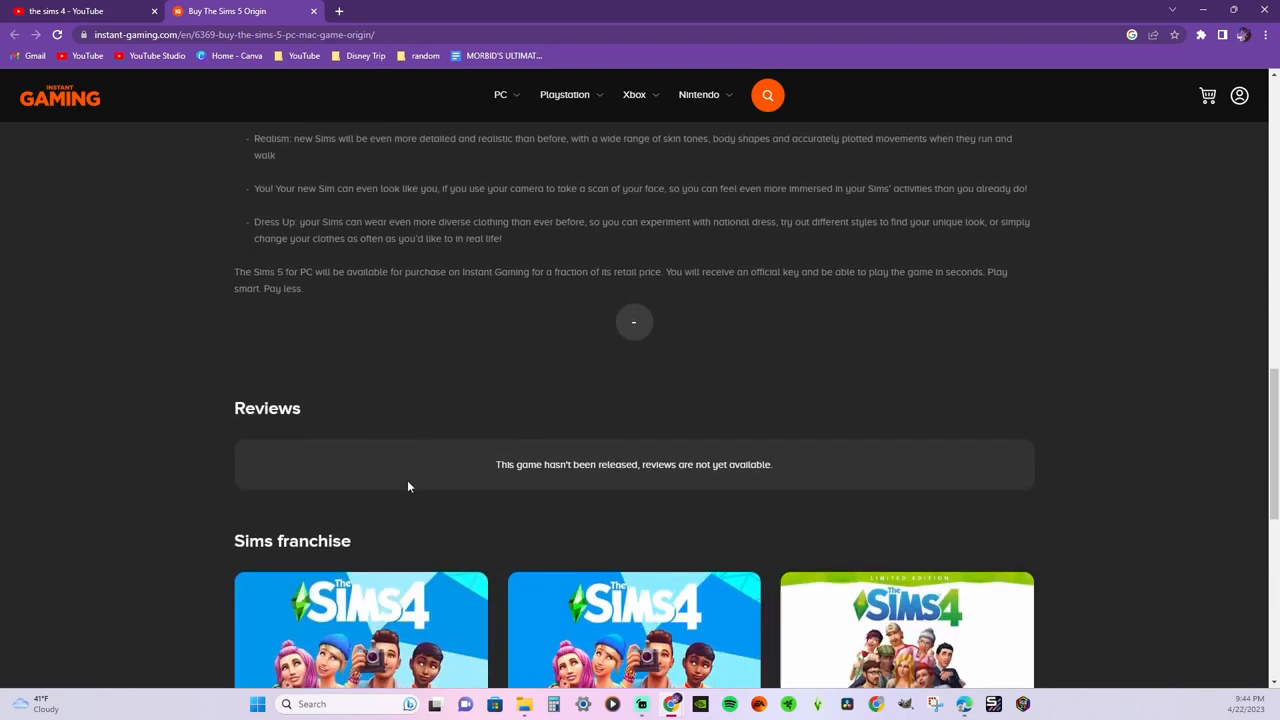
mouse_move(292, 286)
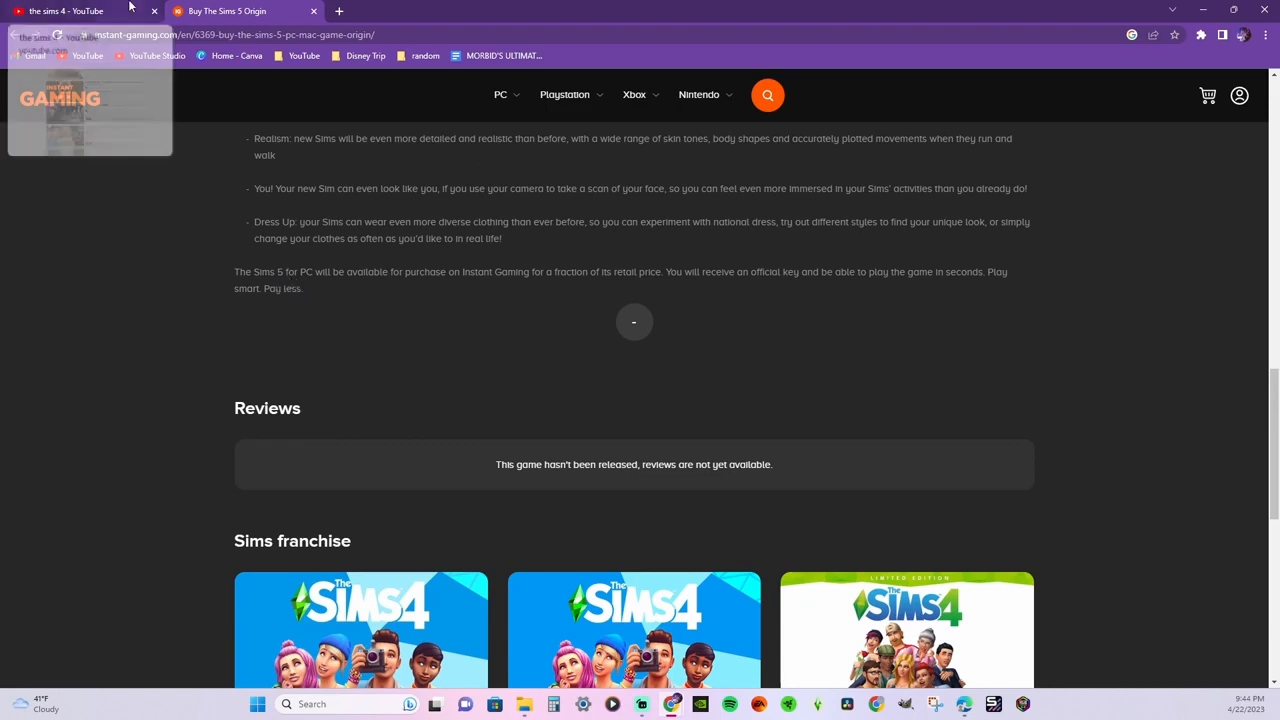
scroll(down, 3)
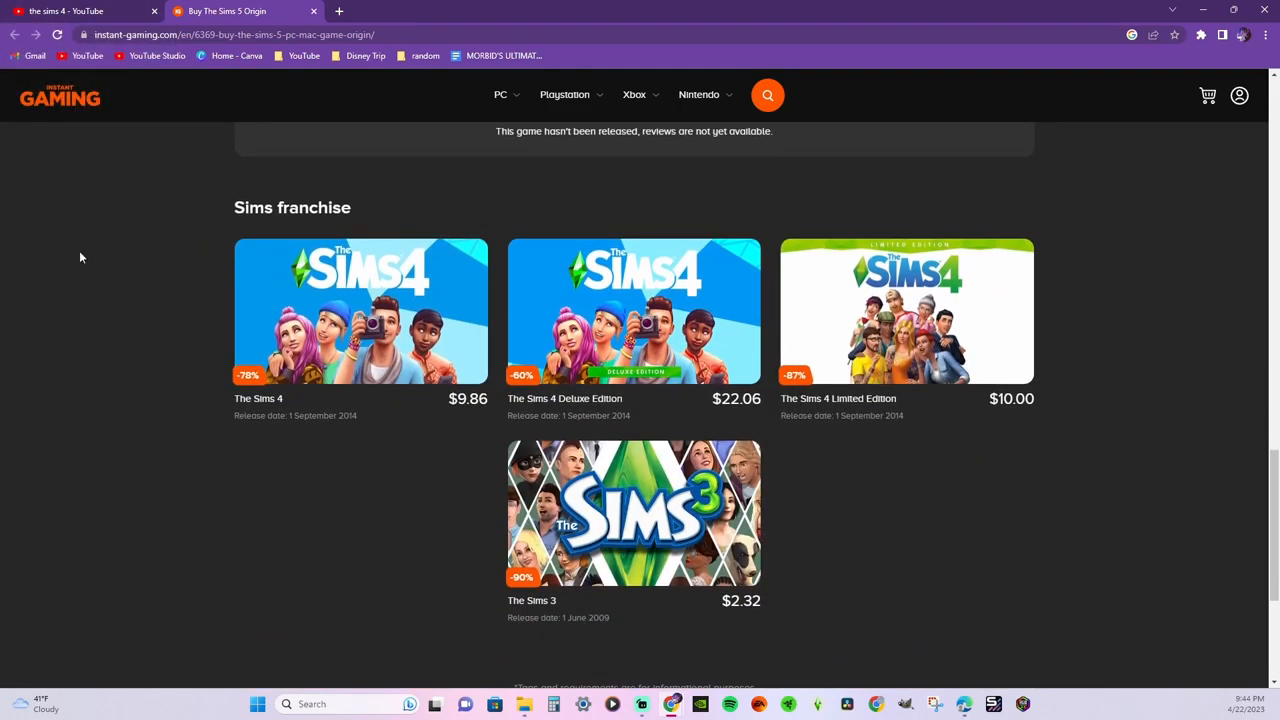
scroll(up, 3)
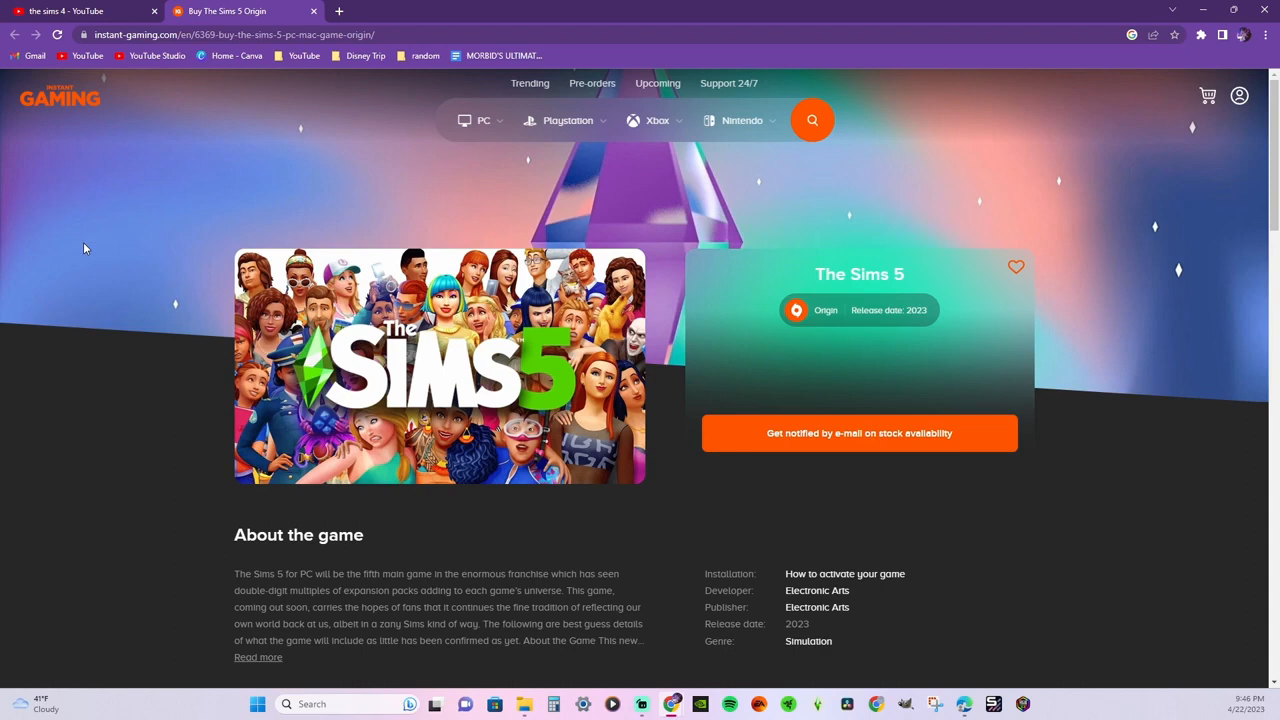
mouse_move(100, 212)
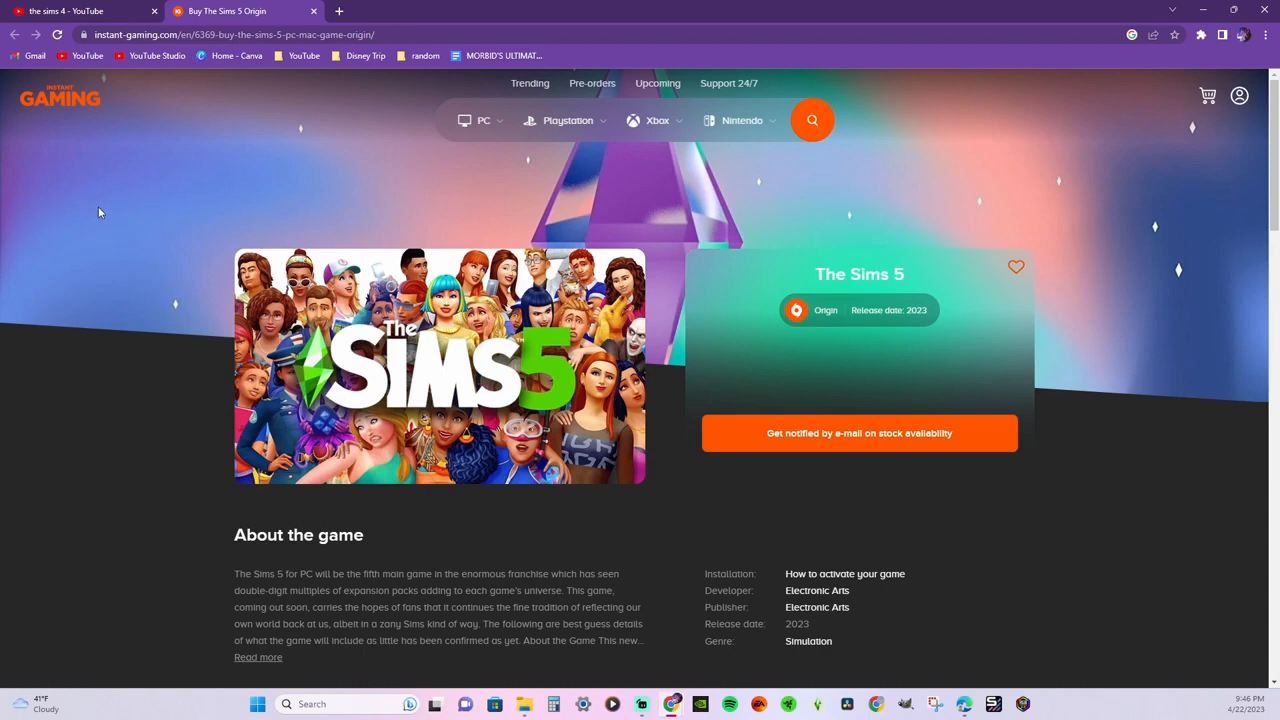